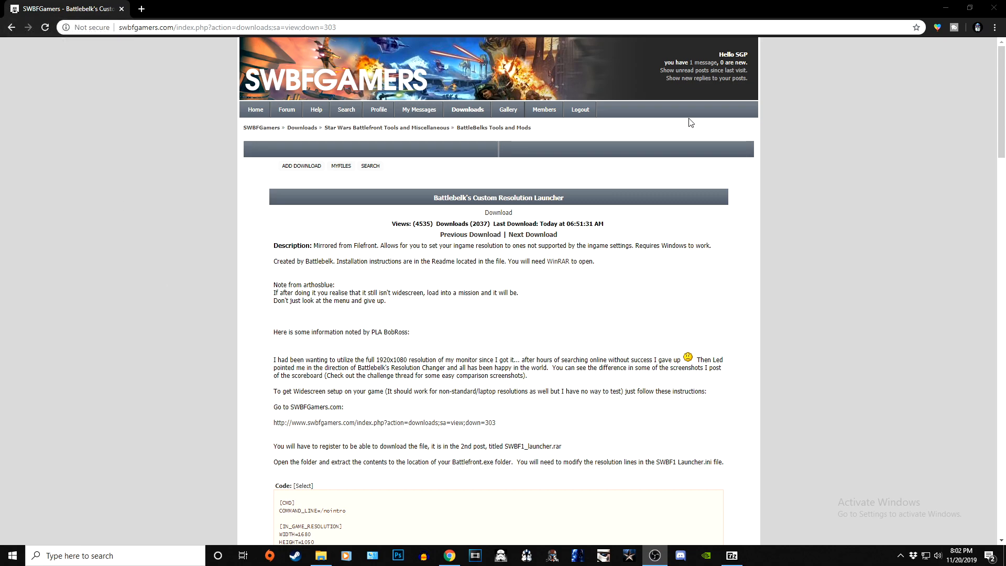
Scroll through the SWBFGamers launcher page and return to its top for the Download link
scroll("down", 3)
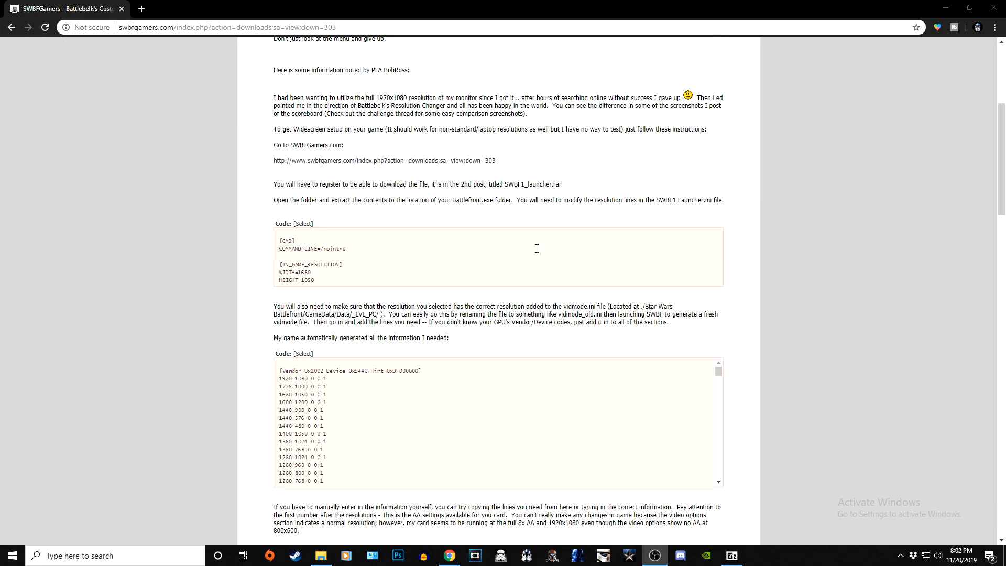
scroll("up", 3)
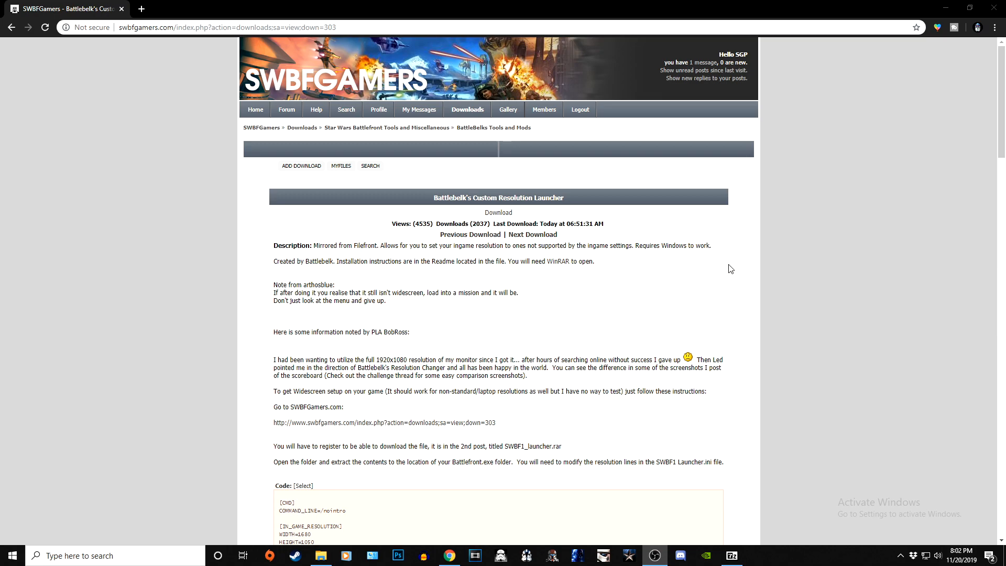
scroll("down", 3)
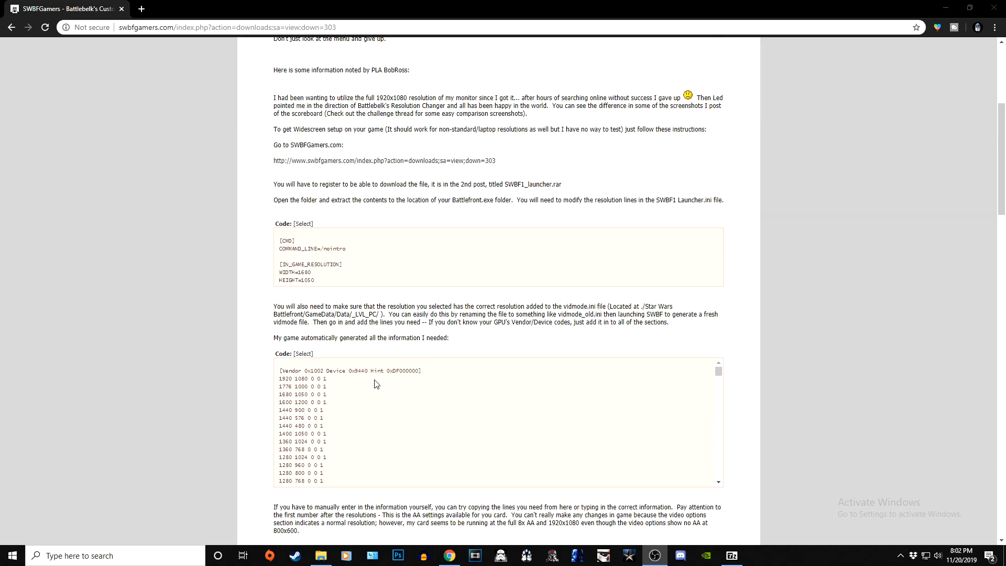
scroll("up", 3)
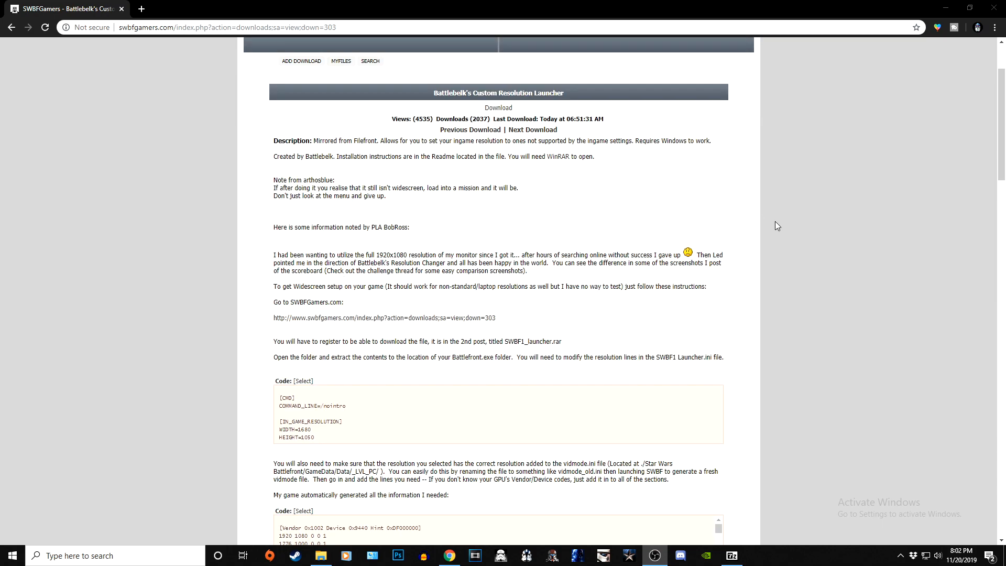
scroll("down", 3)
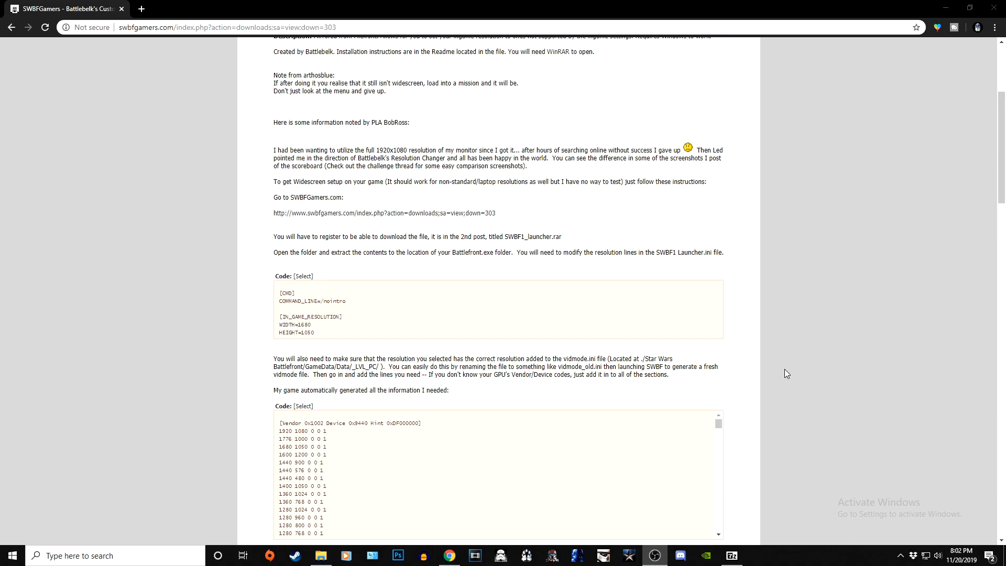
scroll("up", 3)
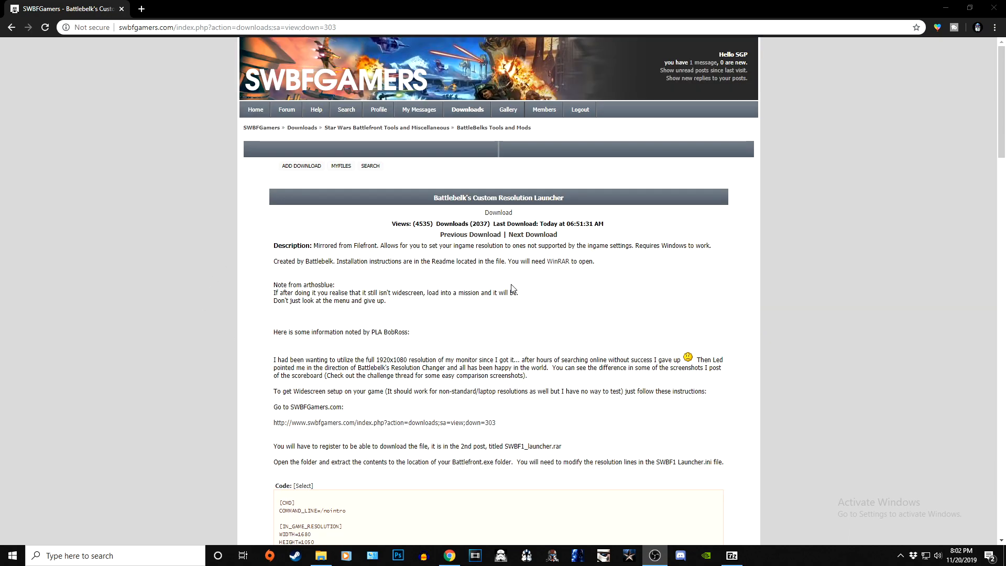
mouse_move(473, 188)
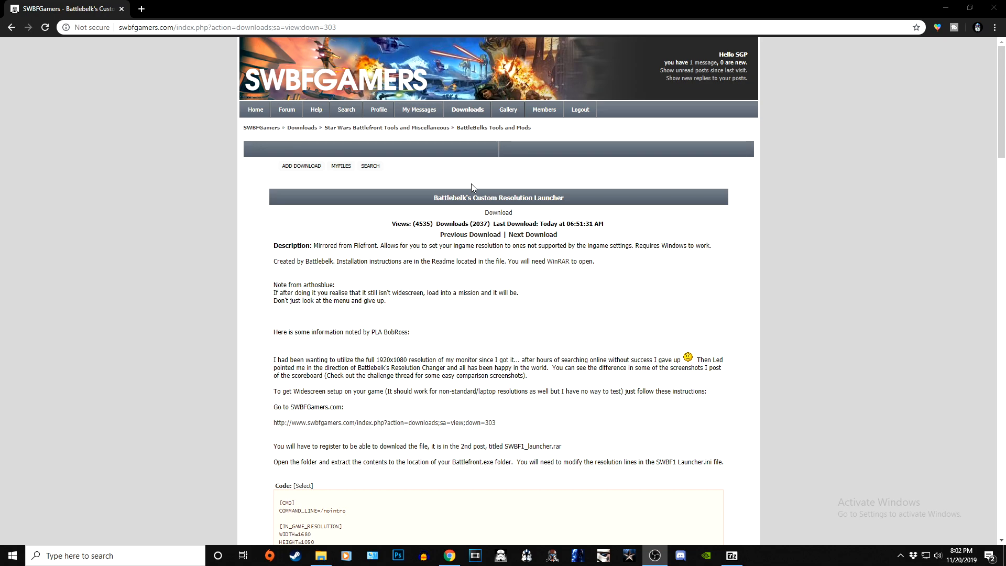
mouse_move(431, 196)
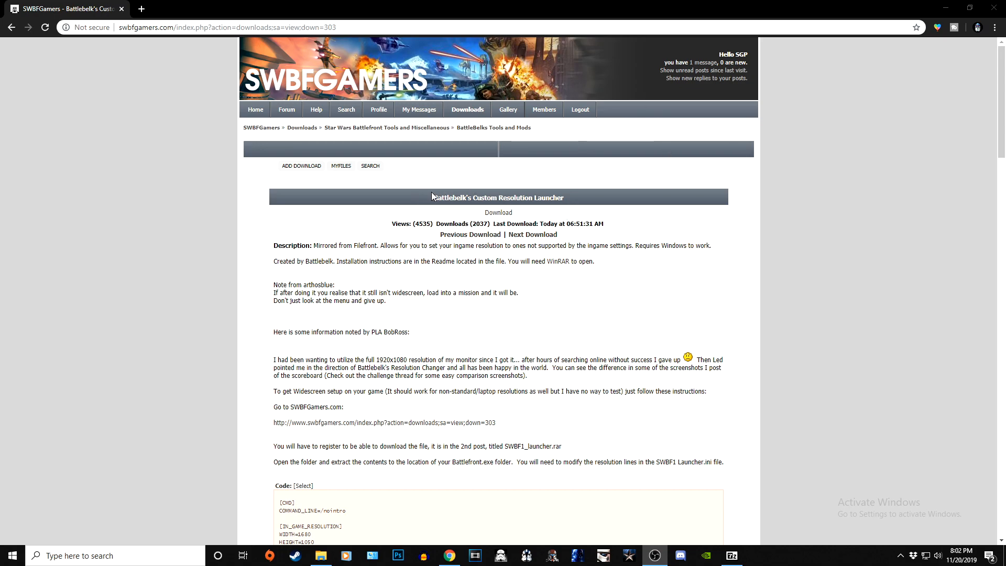
mouse_move(417, 206)
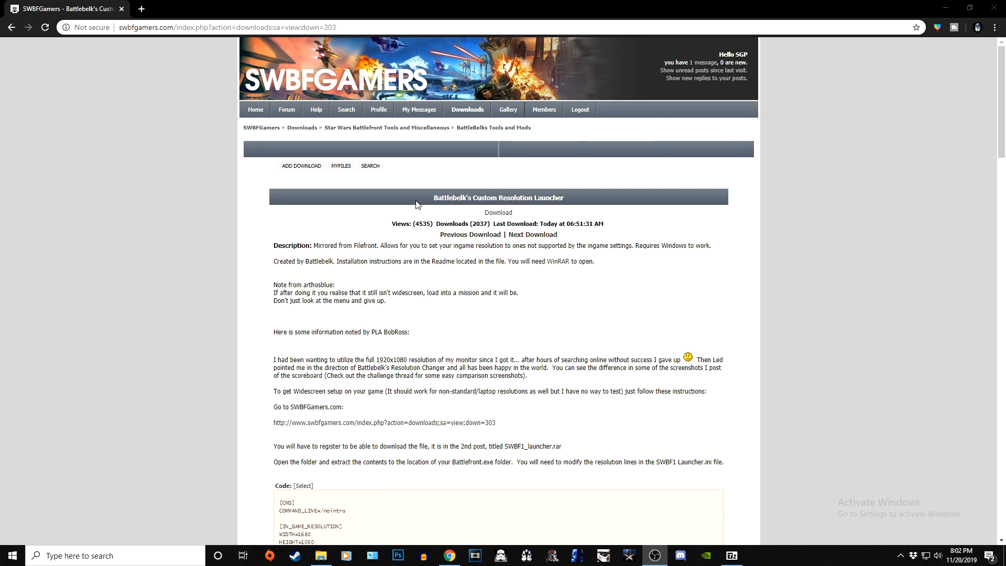
mouse_move(429, 207)
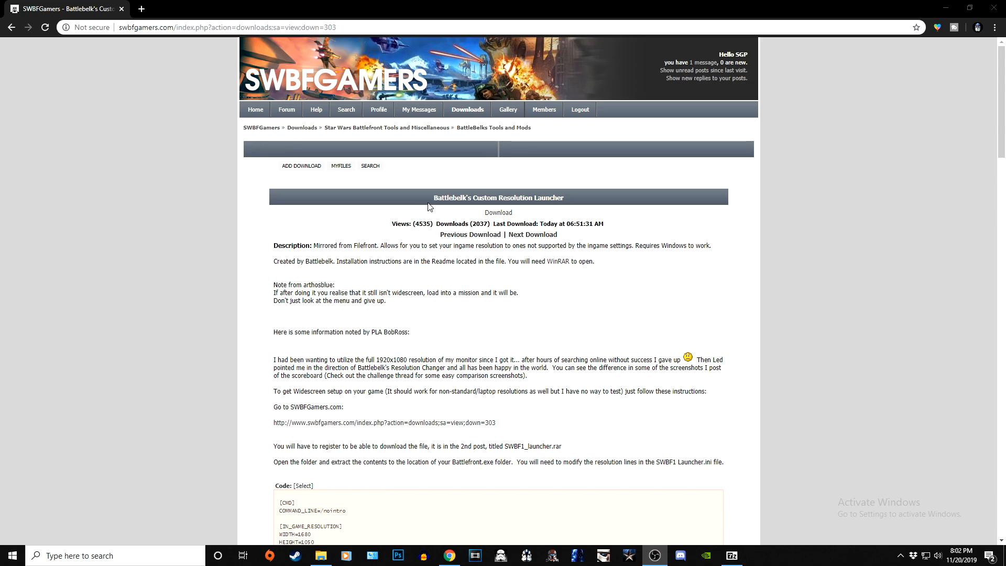
mouse_move(329, 175)
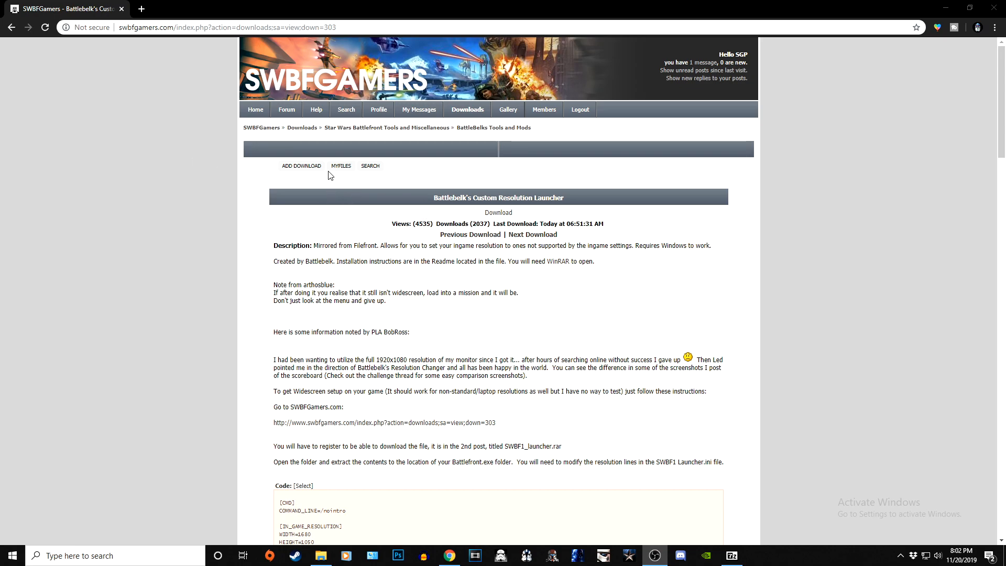
mouse_move(393, 165)
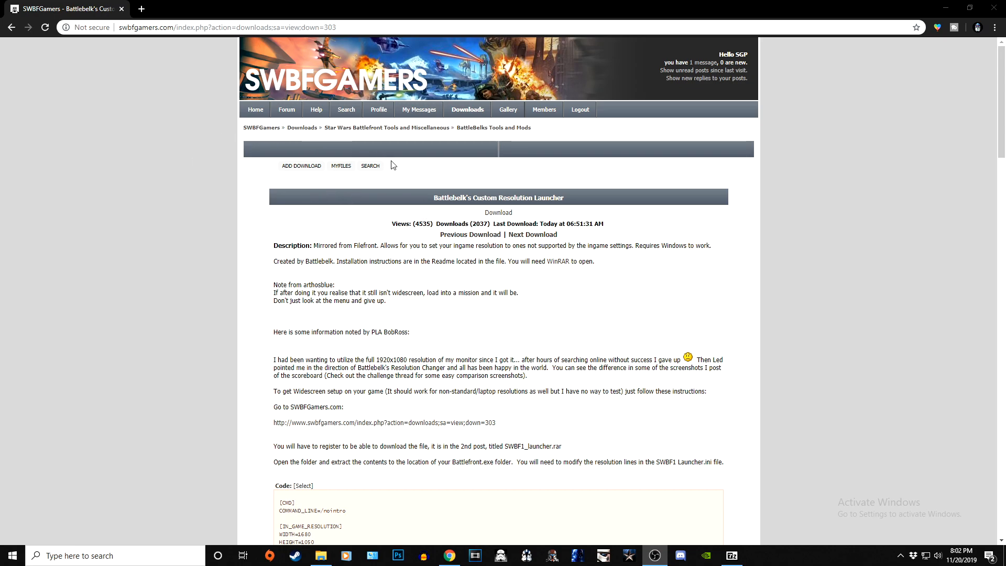
mouse_move(506, 212)
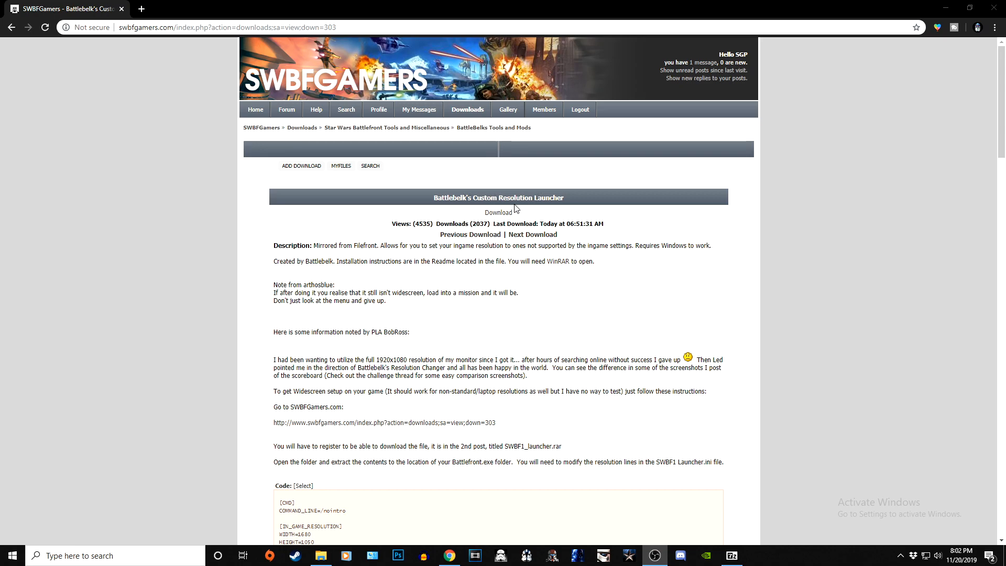
mouse_move(570, 221)
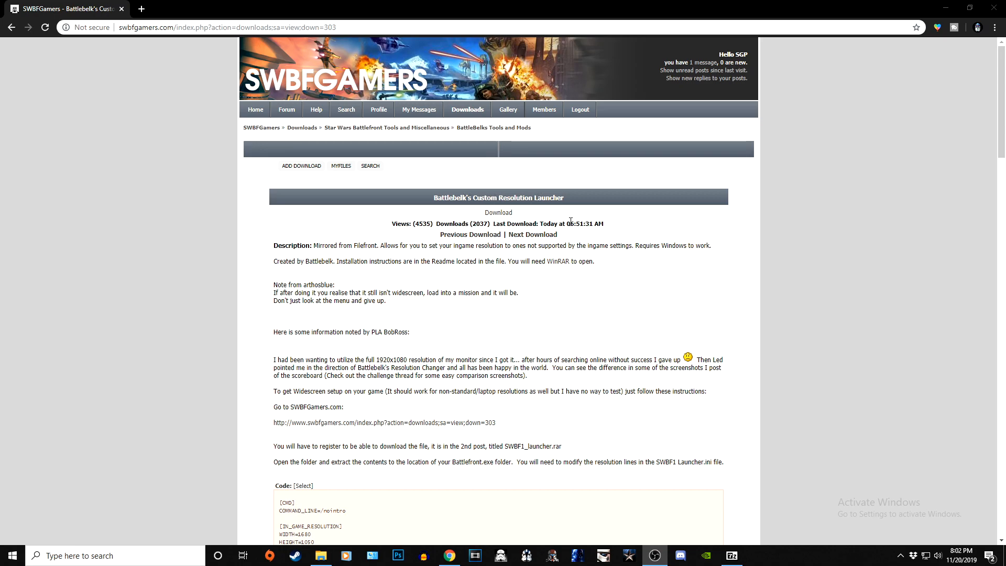
mouse_move(408, 284)
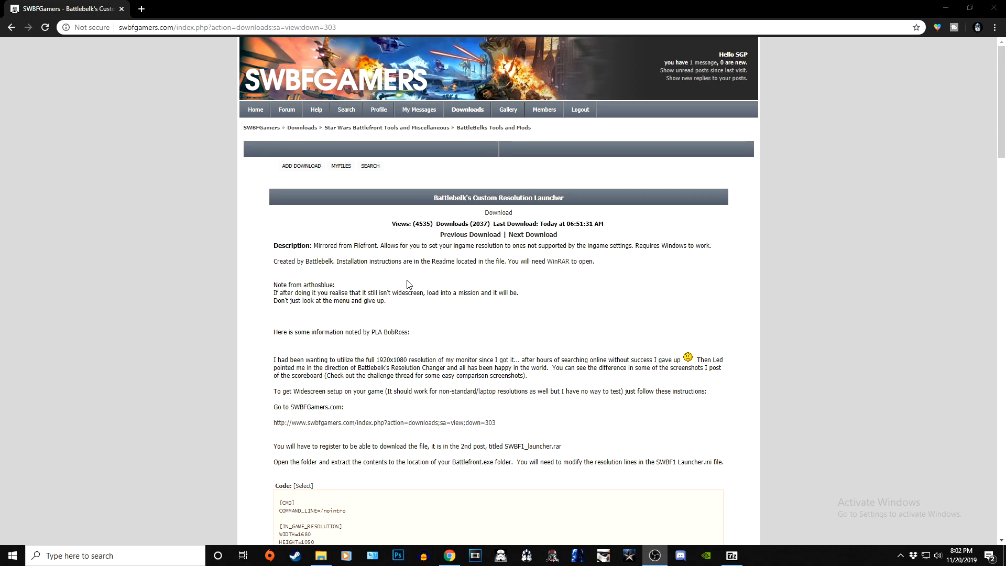
mouse_move(548, 339)
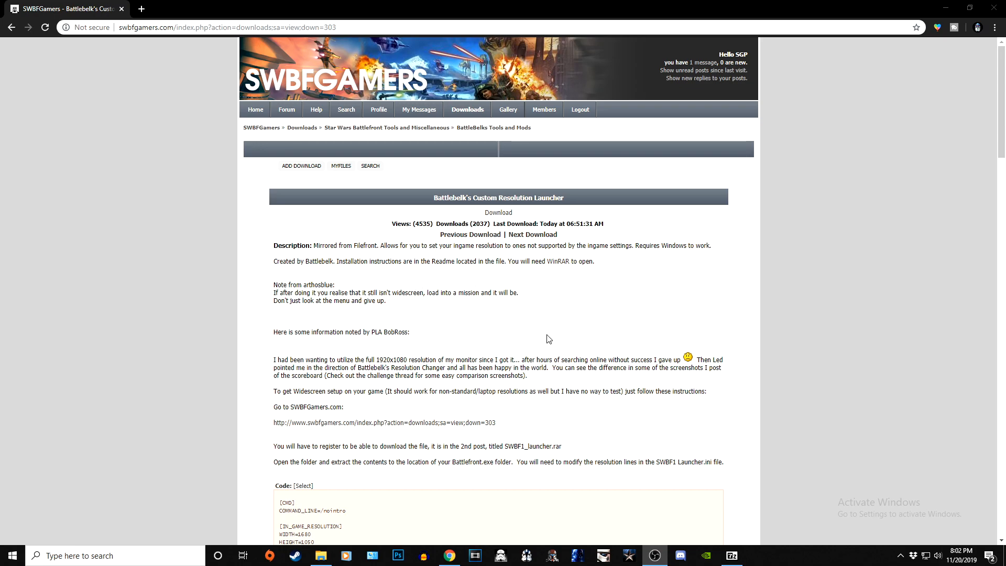
mouse_move(461, 84)
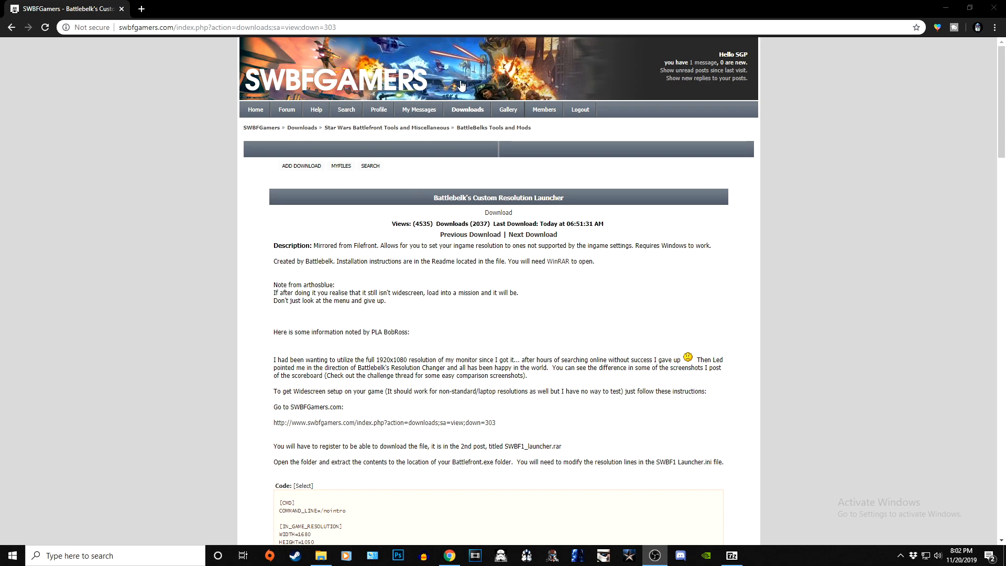
mouse_move(611, 165)
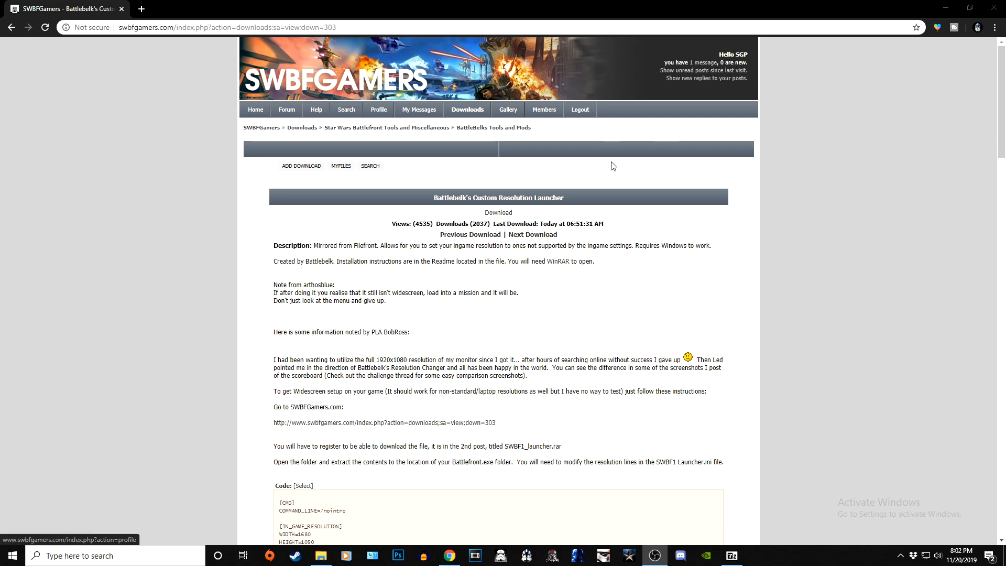
mouse_move(324, 61)
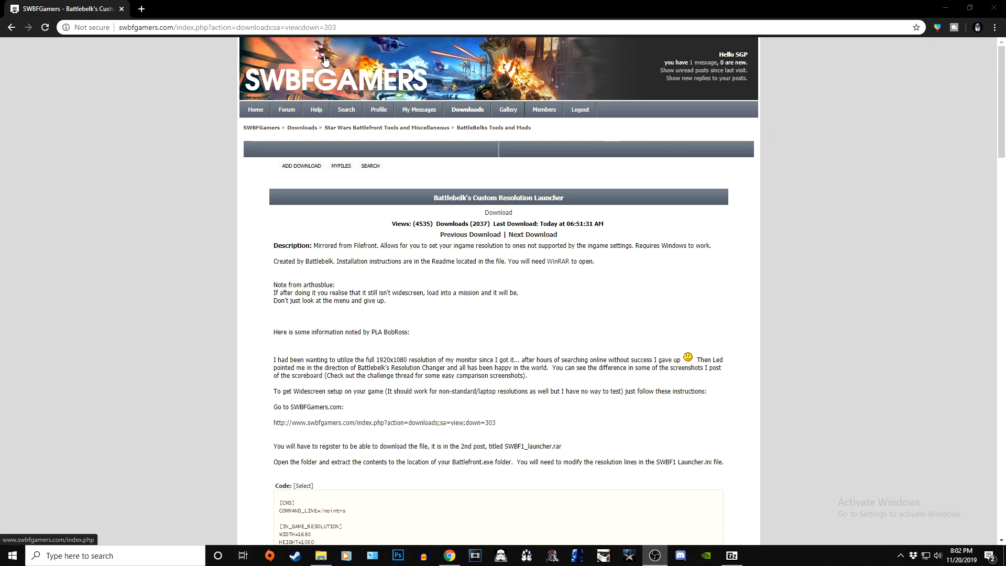
mouse_move(263, 88)
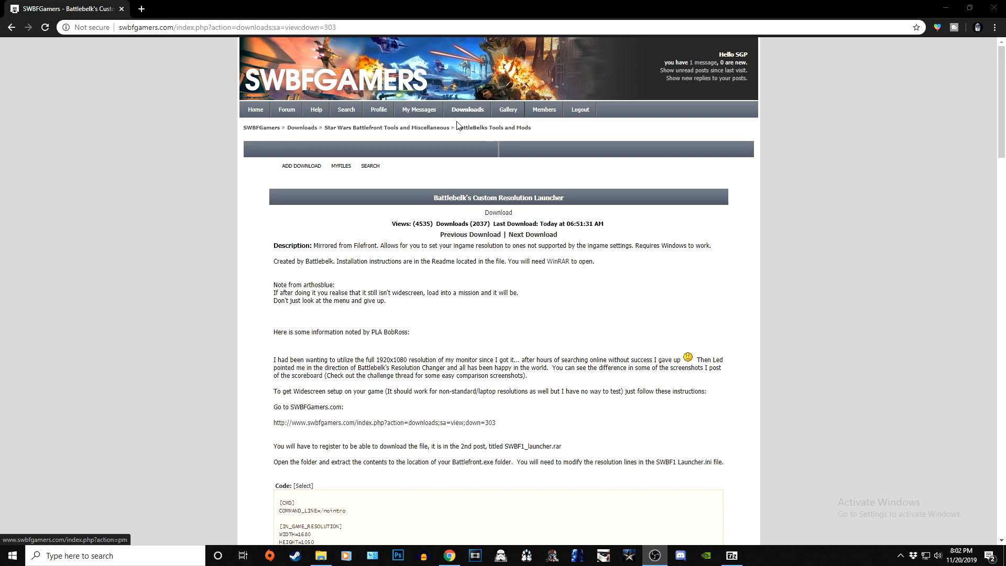
mouse_move(366, 126)
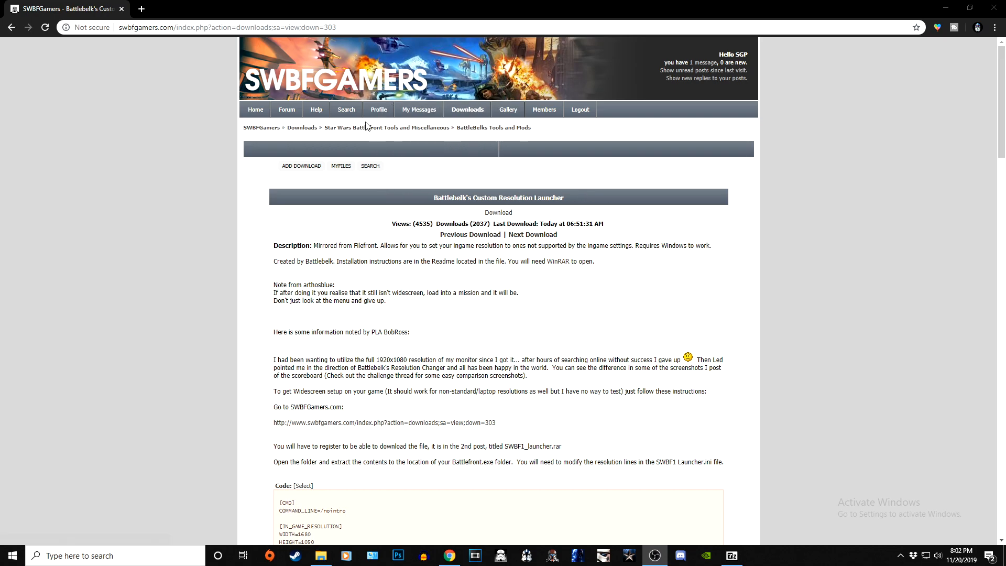
mouse_move(467, 109)
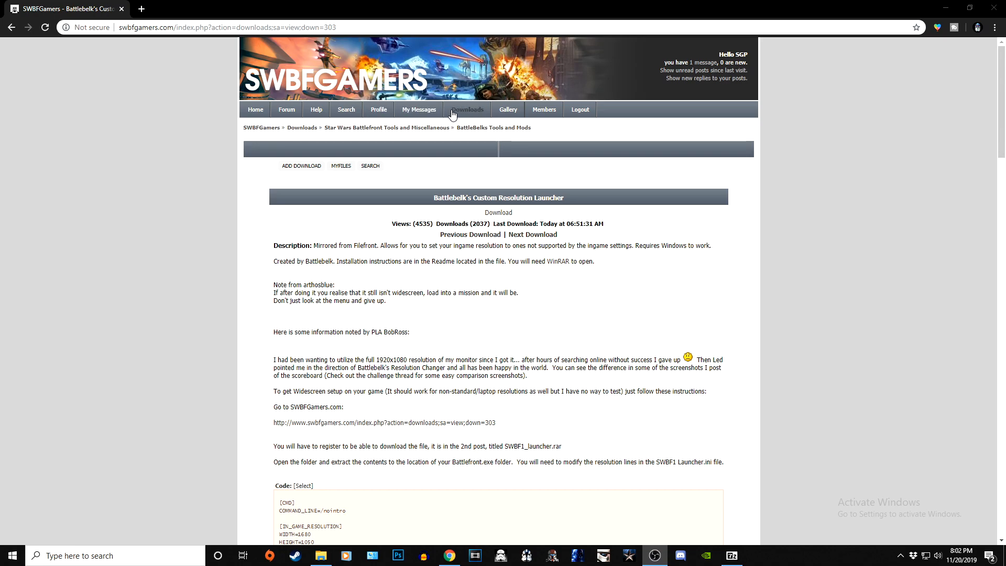
mouse_move(413, 119)
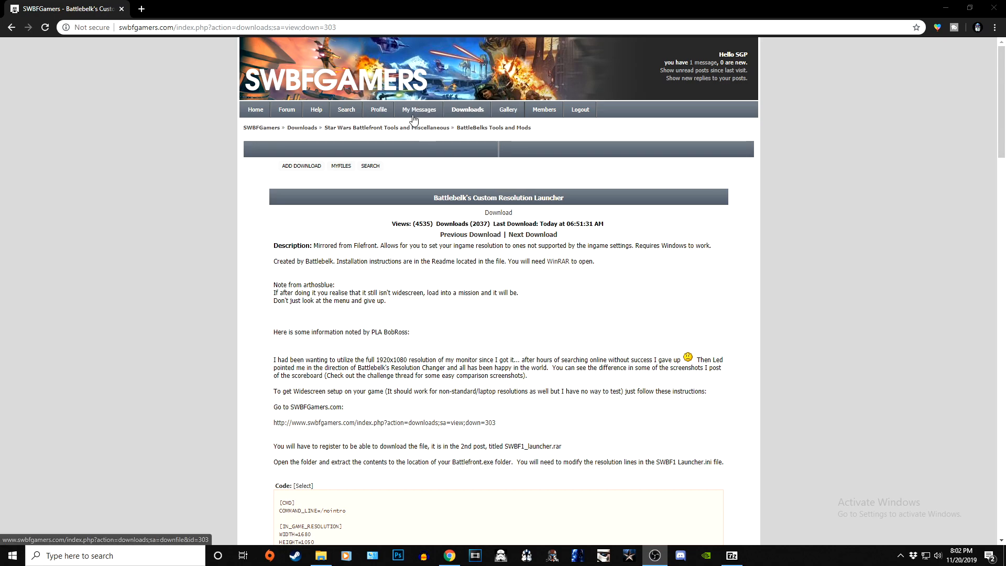
mouse_move(327, 244)
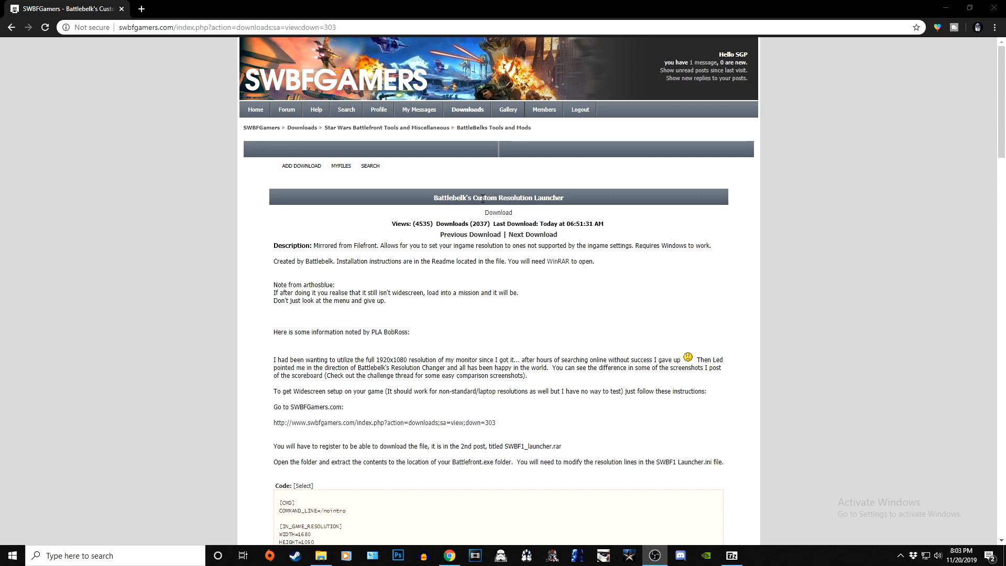
mouse_move(626, 315)
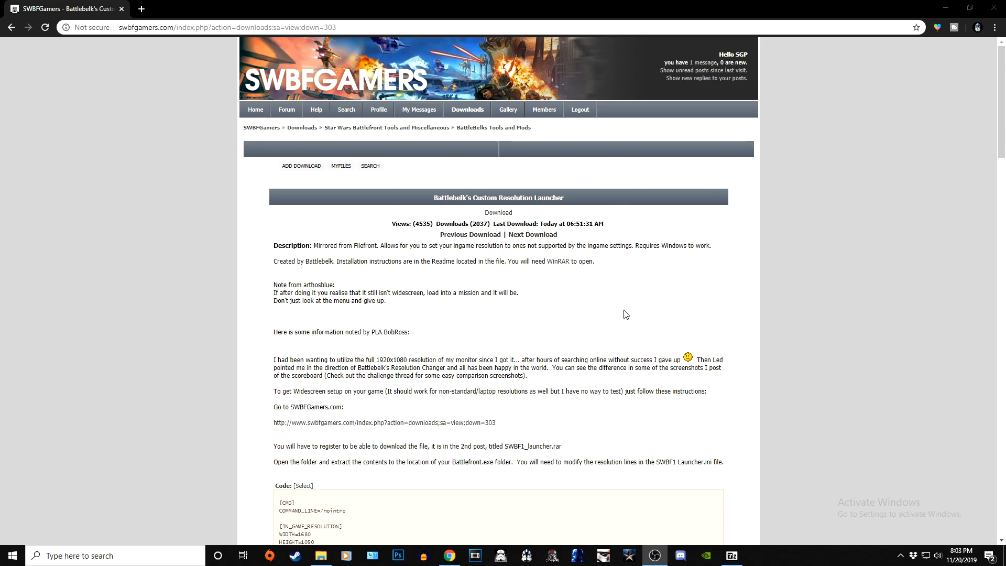
mouse_move(190, 41)
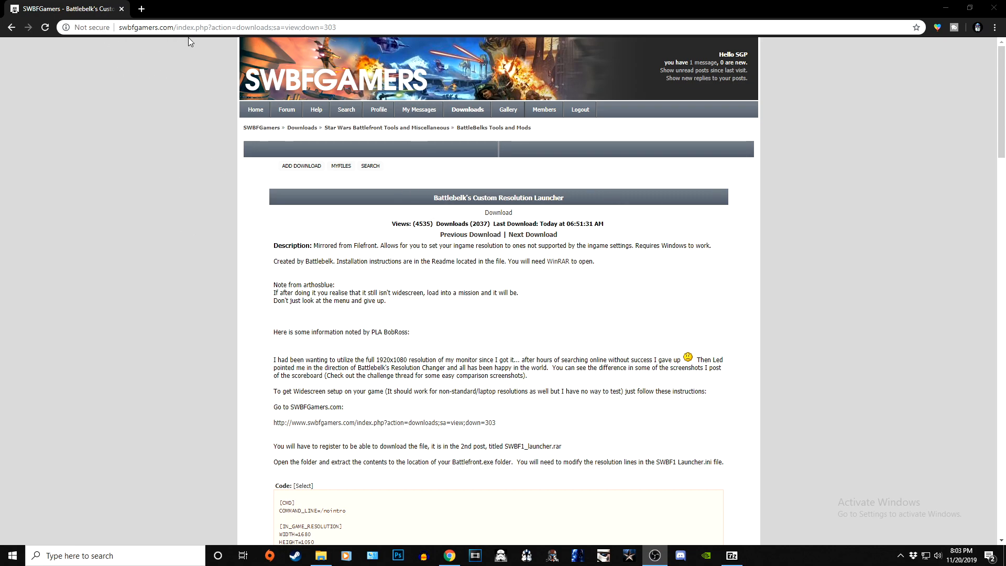
mouse_move(751, 58)
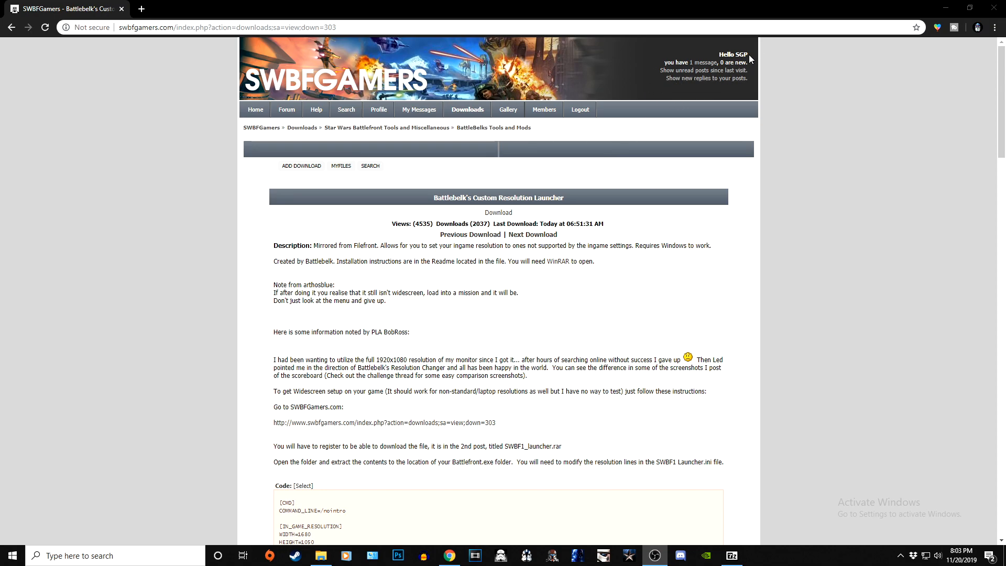
mouse_move(487, 115)
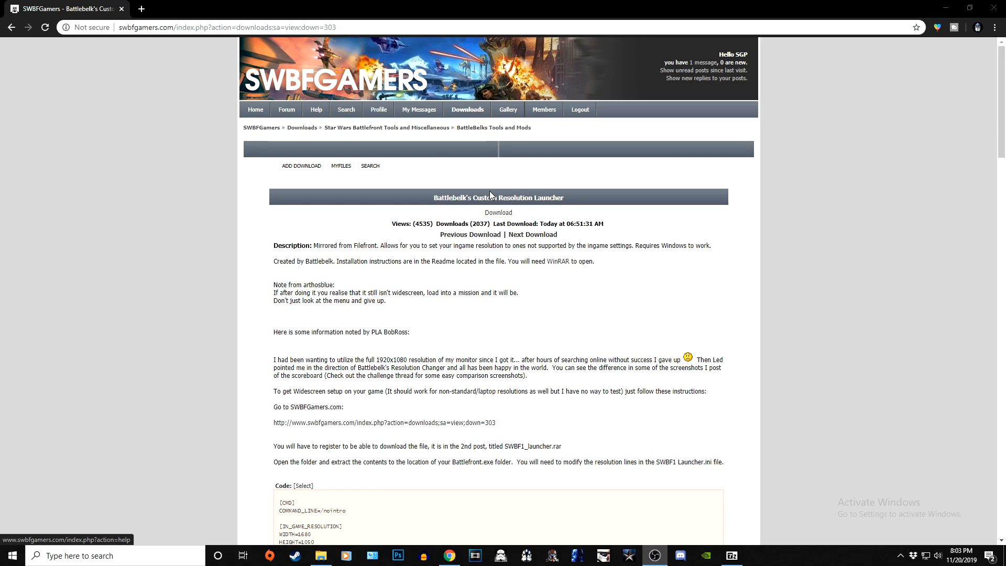
mouse_move(453, 316)
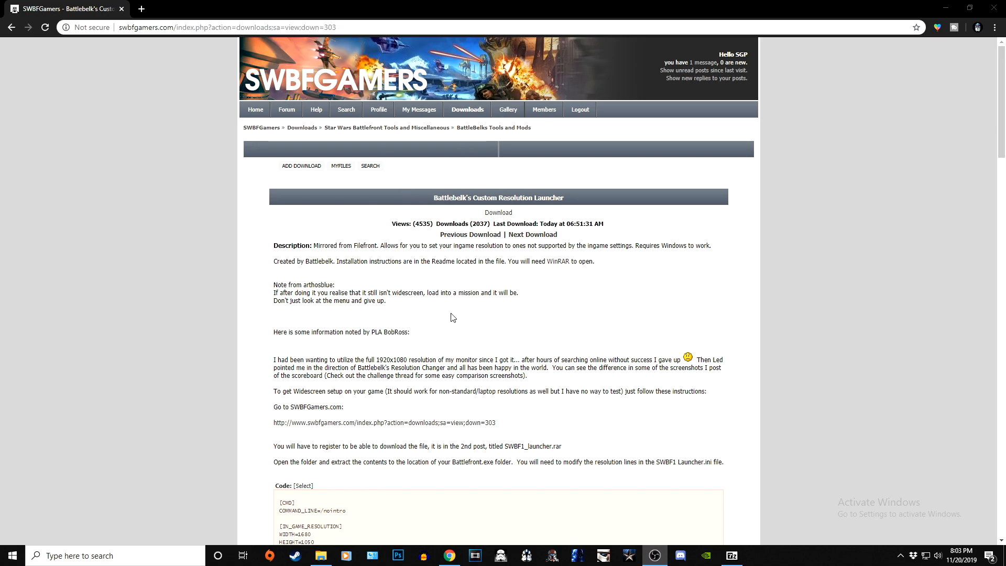
scroll("down", 3)
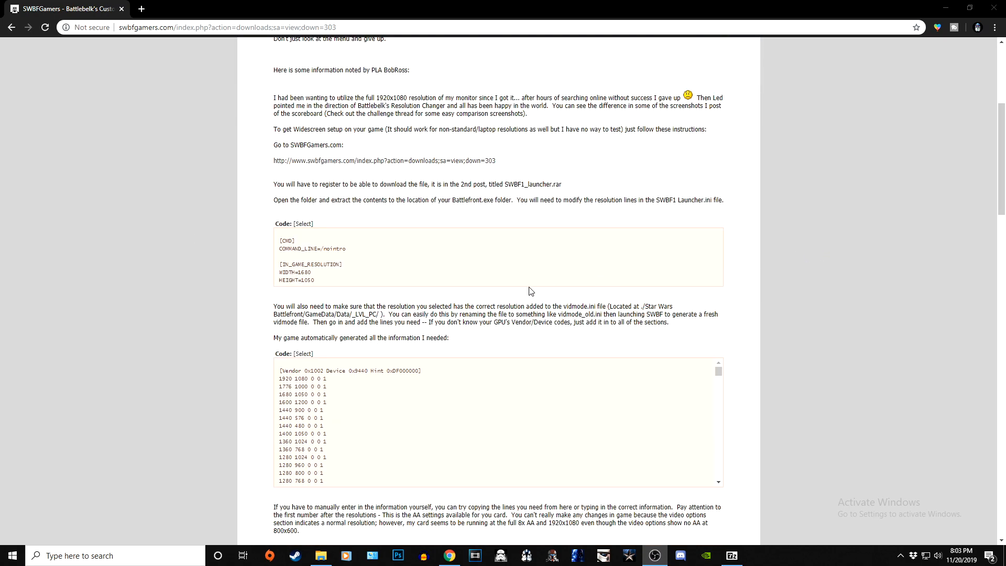
scroll("up", 3)
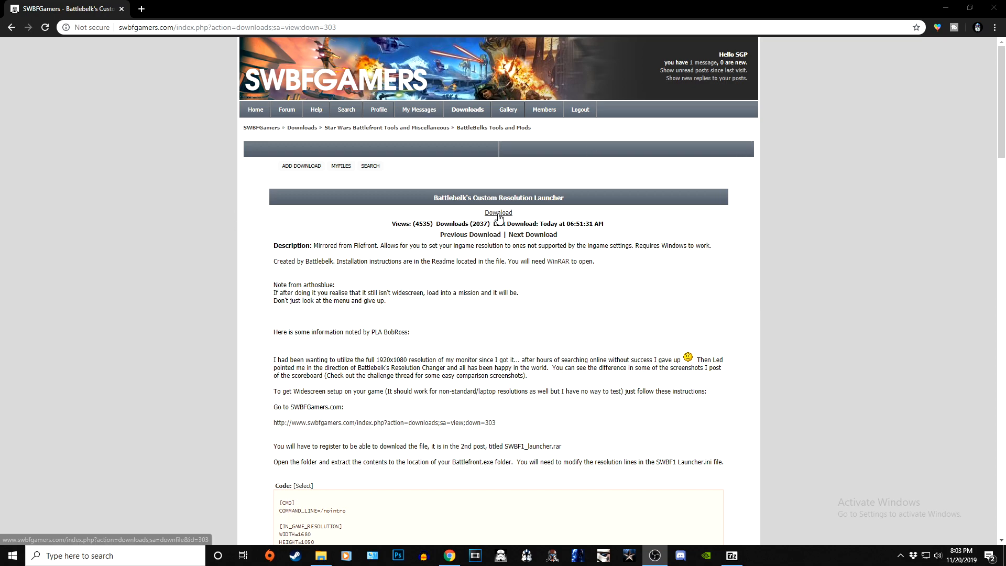
mouse_move(756, 557)
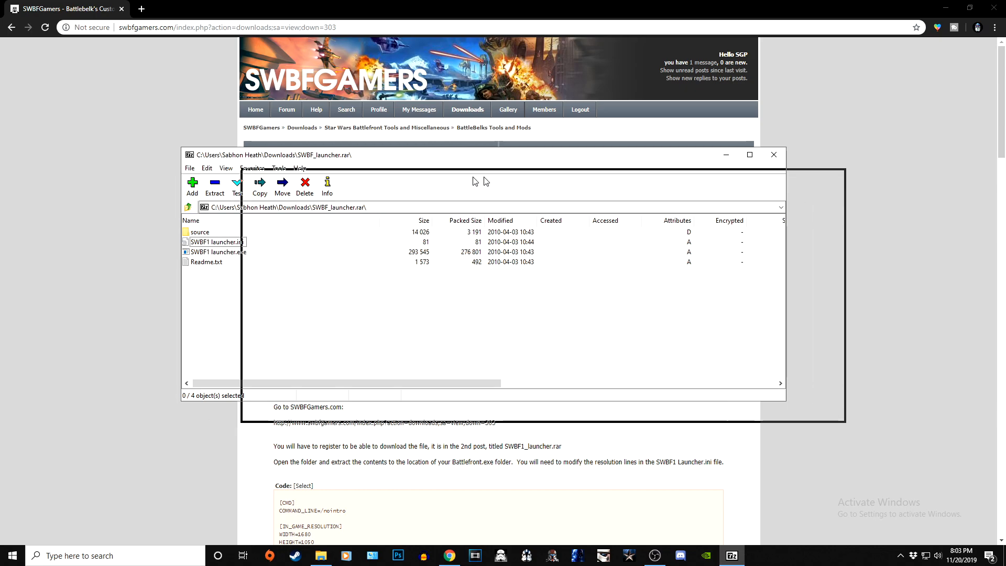
Move the 7-Zip window holding SWBF_launcher.rar out of the way
left_click_drag(473, 156, 421, 159)
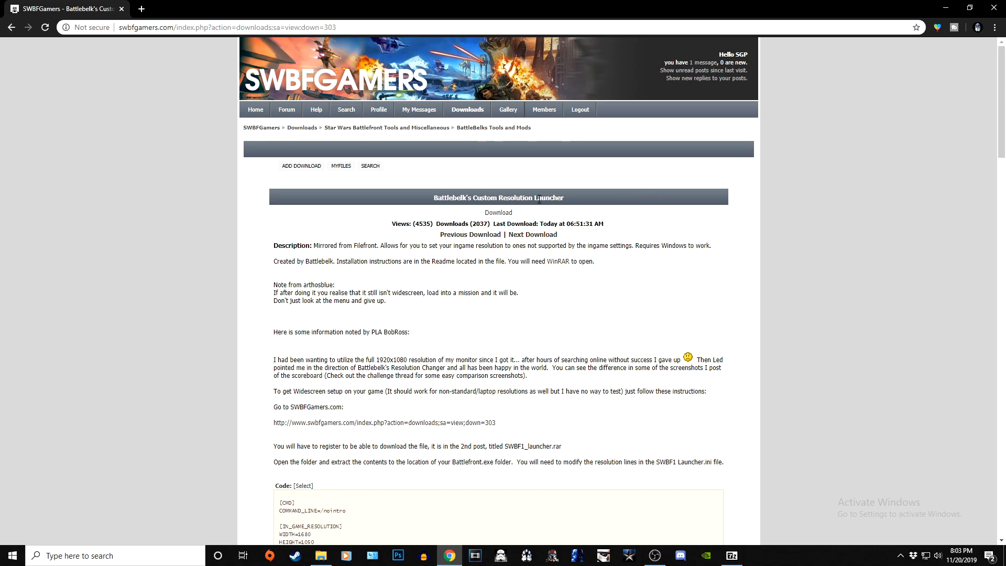
mouse_move(734, 515)
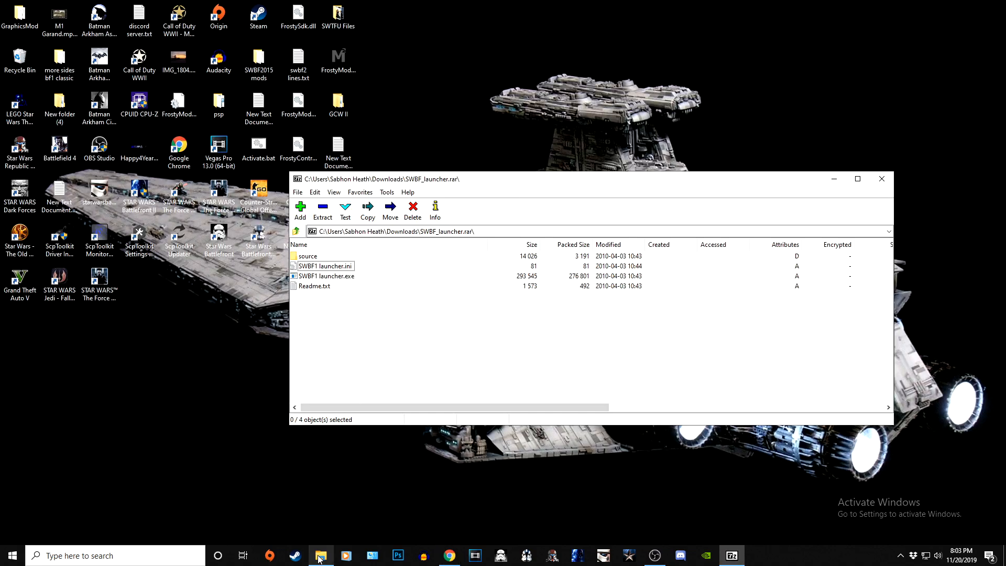
Browse File Explorer into C:\Program Files (x86)\LucasArts
left_click(321, 555)
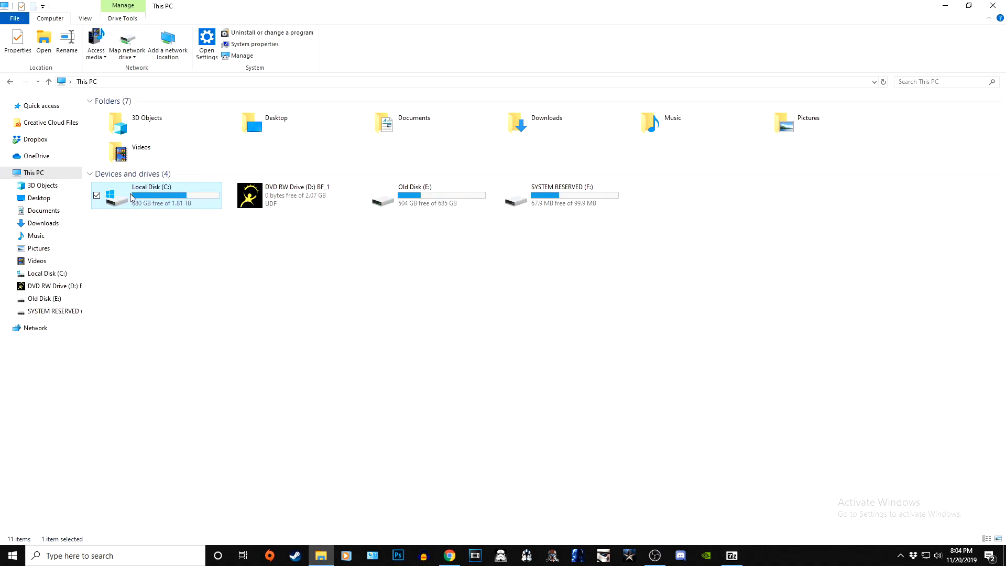
mouse_move(181, 199)
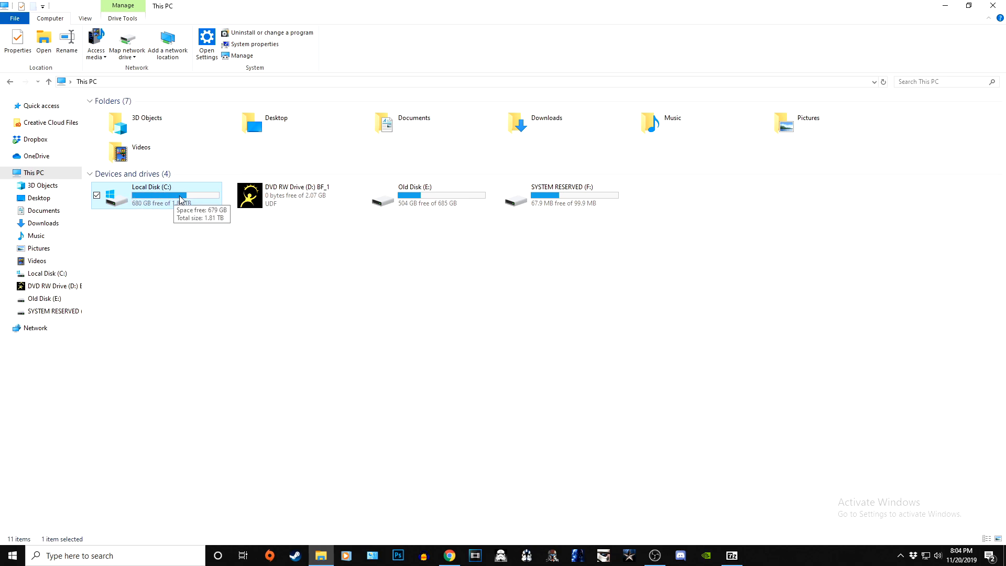
mouse_move(112, 203)
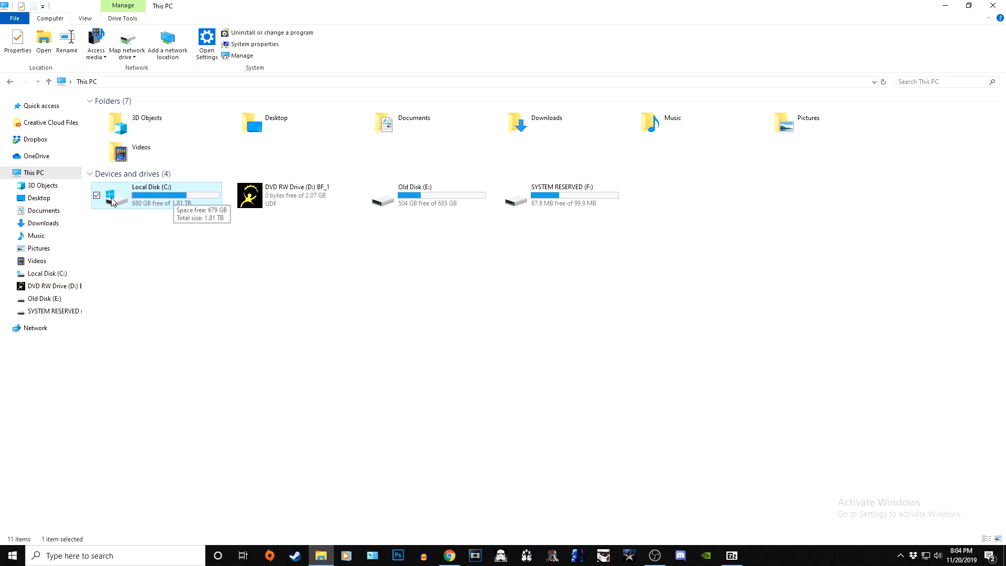
double_click(151, 193)
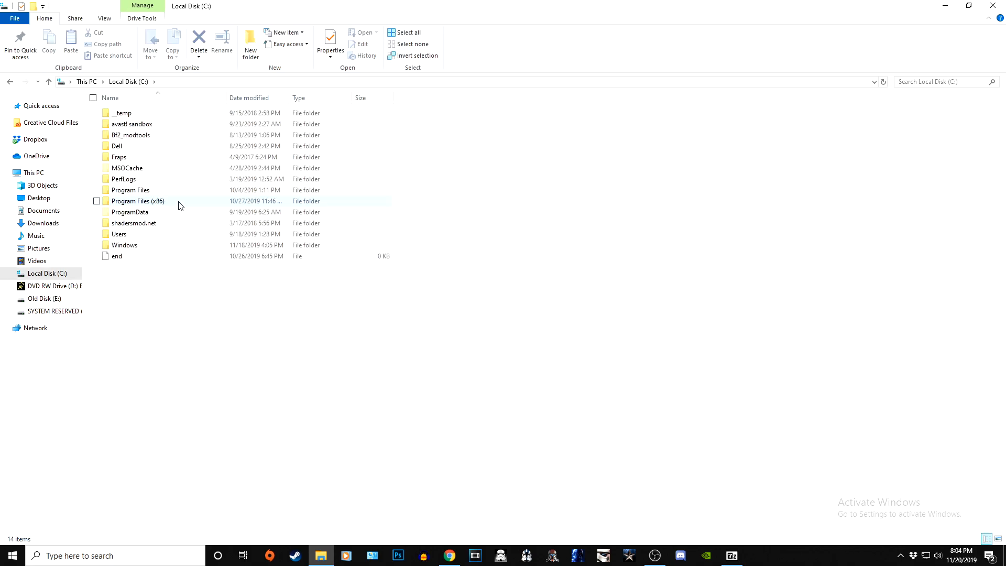
mouse_move(176, 207)
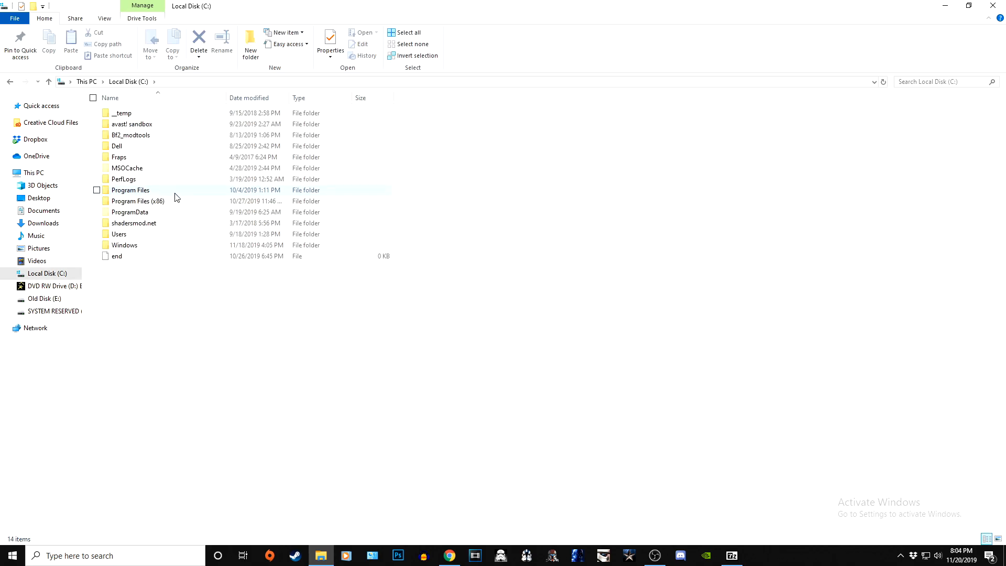
double_click(137, 201)
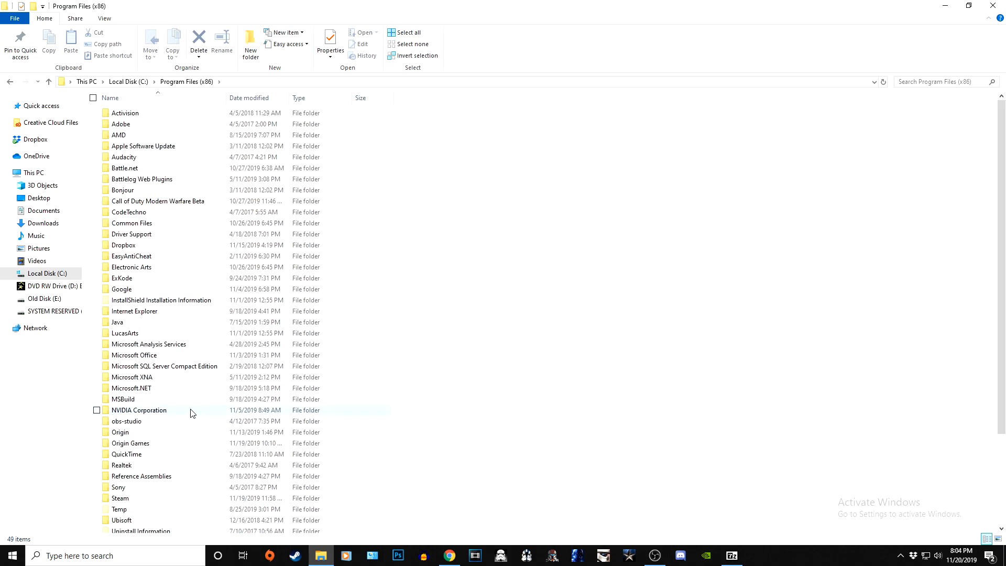
double_click(125, 333)
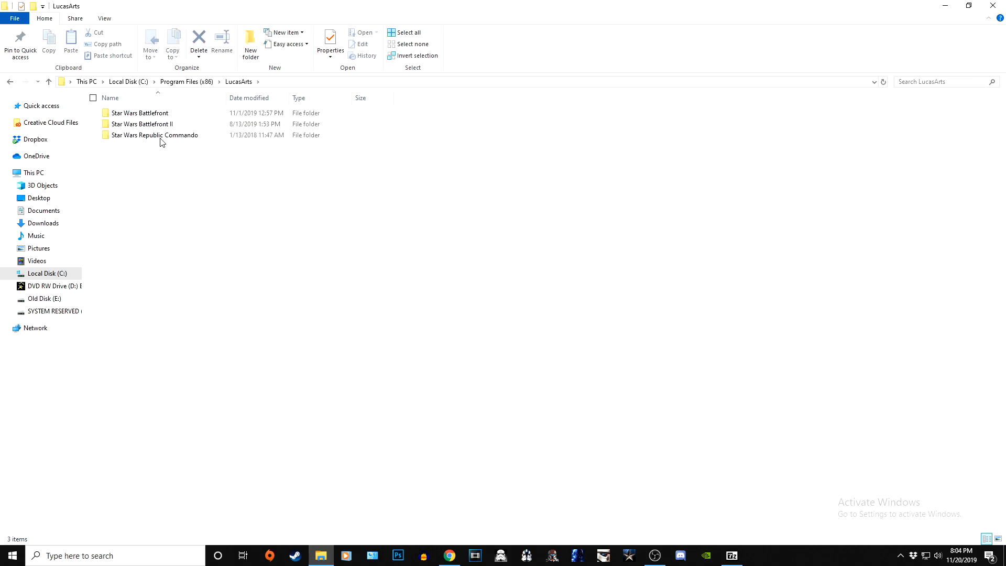
Continue into Star Wars Battlefront\GameData, which holds battlefront.exe
double_click(139, 114)
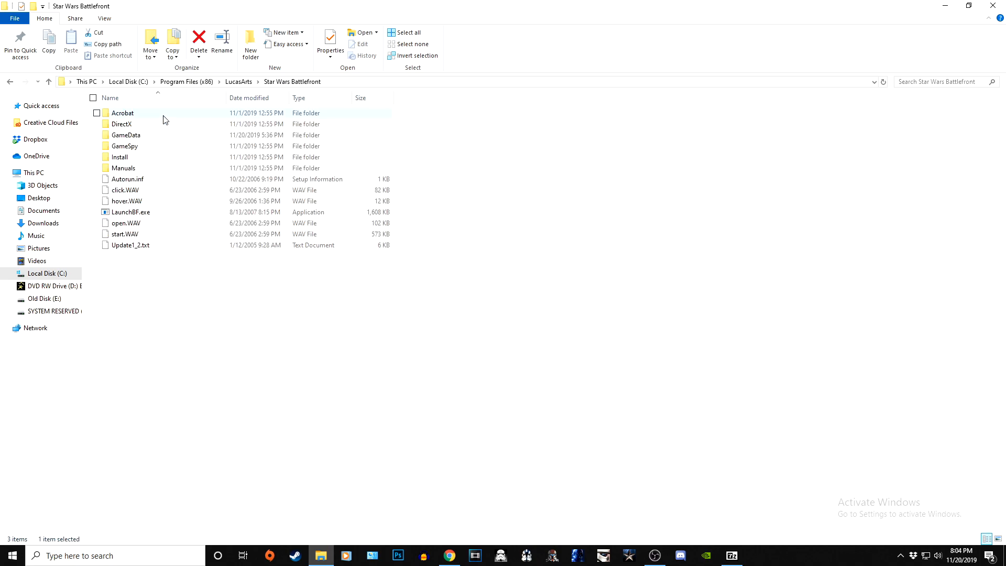
left_click(125, 135)
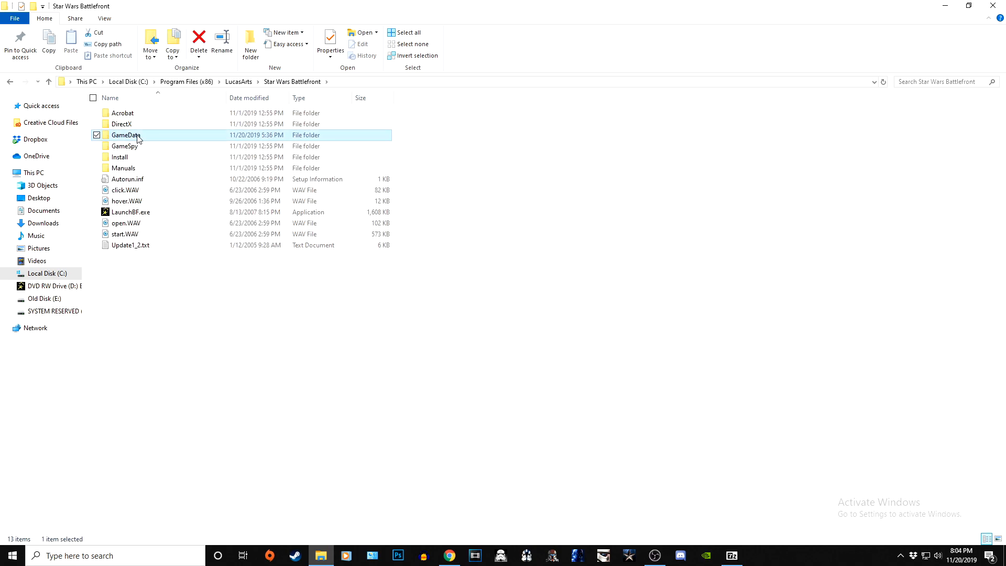
double_click(125, 136)
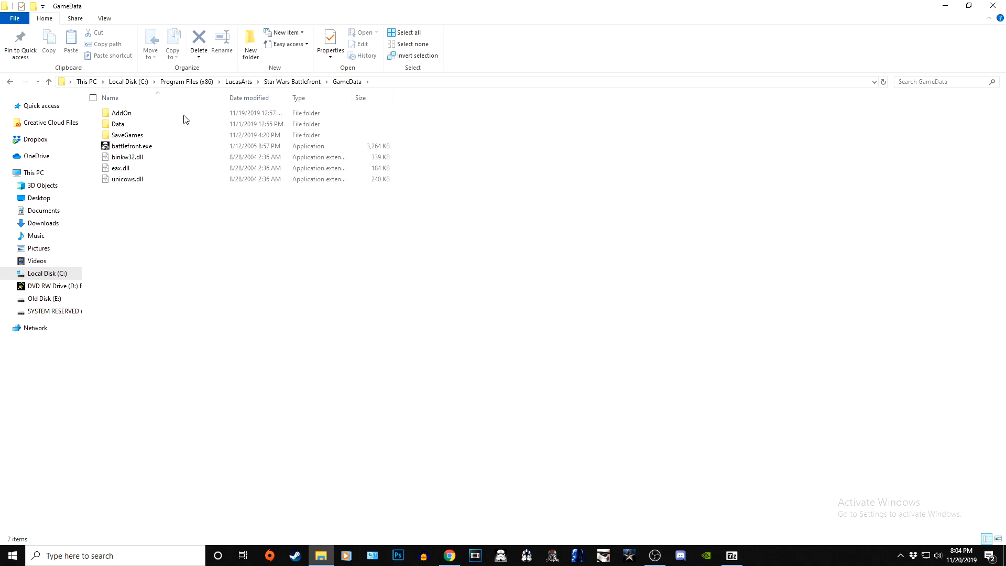
mouse_move(256, 247)
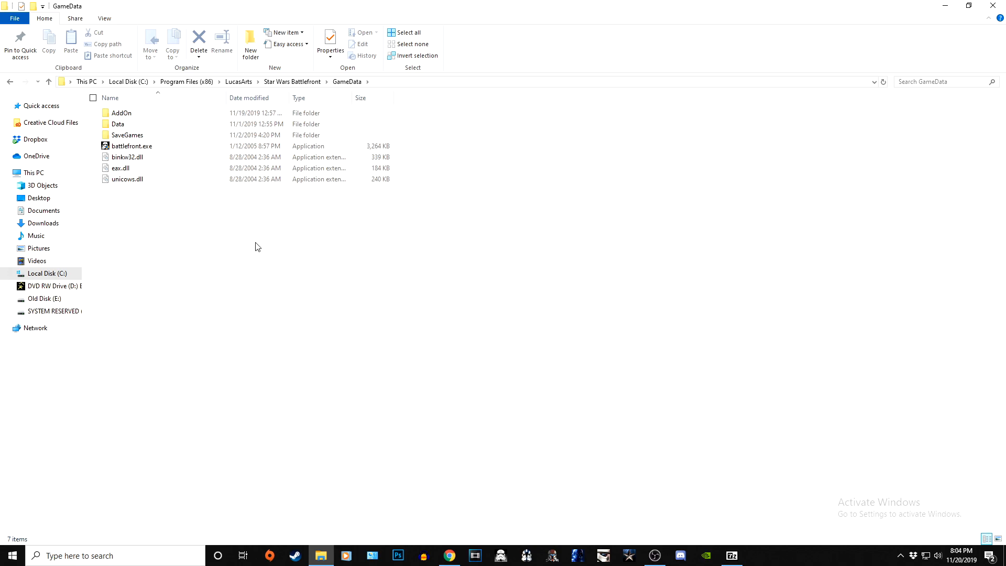
left_click(33, 172)
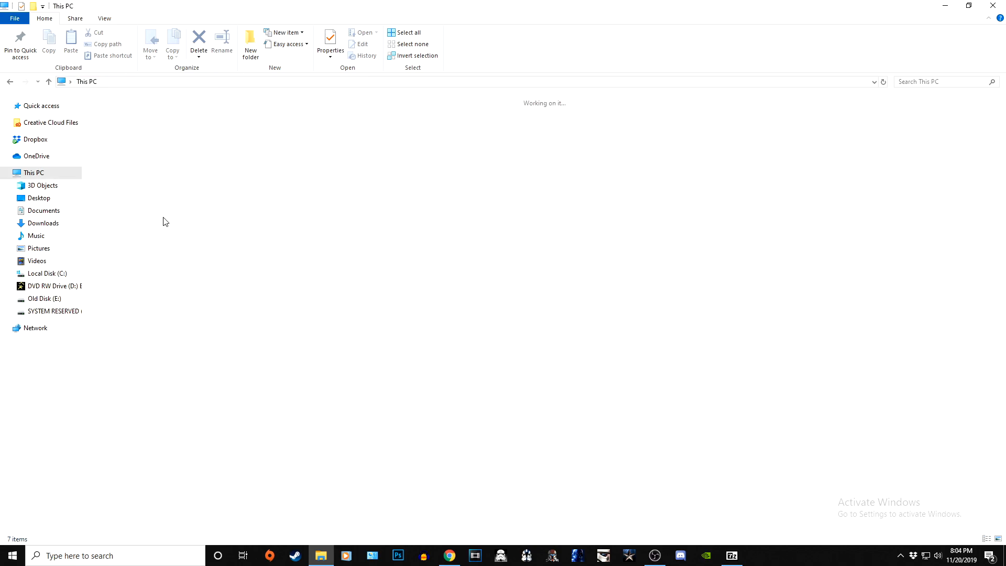
double_click(47, 272)
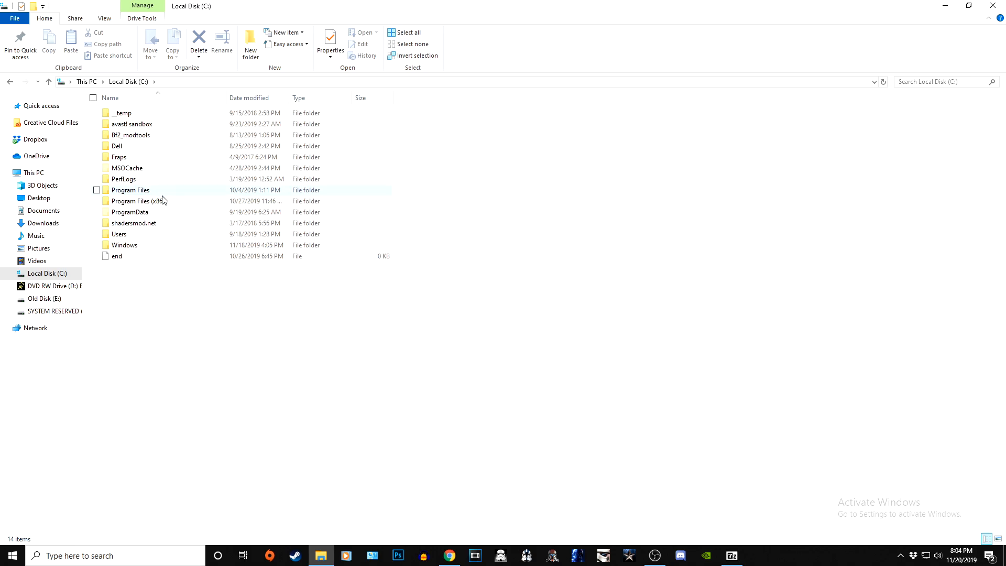
double_click(135, 201)
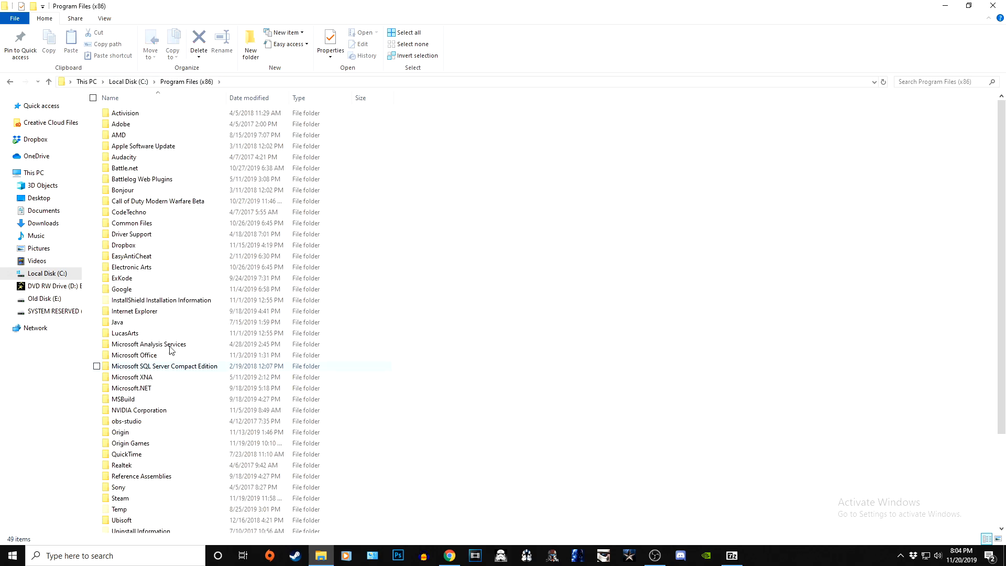
double_click(125, 334)
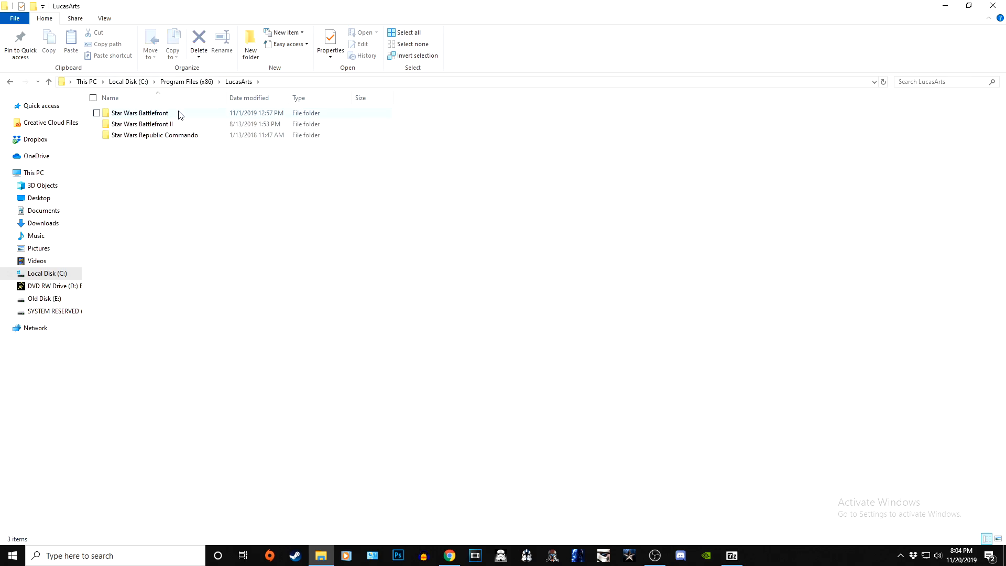
double_click(140, 113)
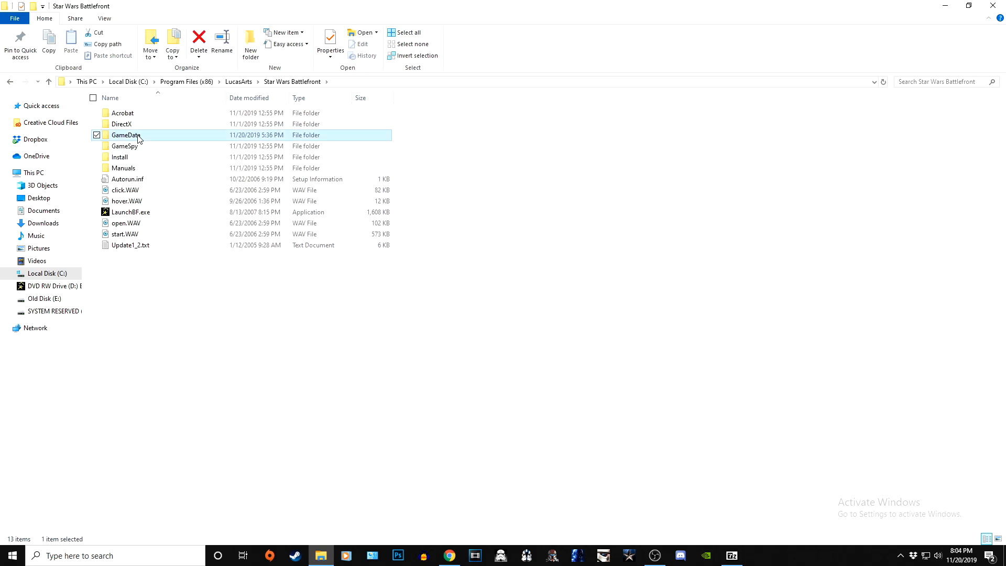
double_click(125, 135)
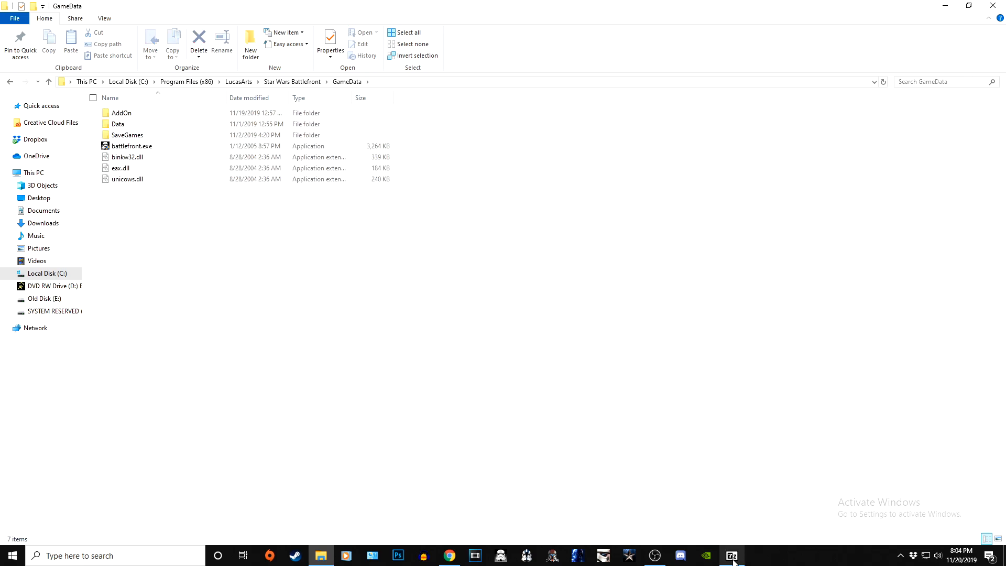
Select the source folder, SWBF1 launcher.ini and SWBF1 launcher.exe in the 7-Zip archive
left_click(731, 556)
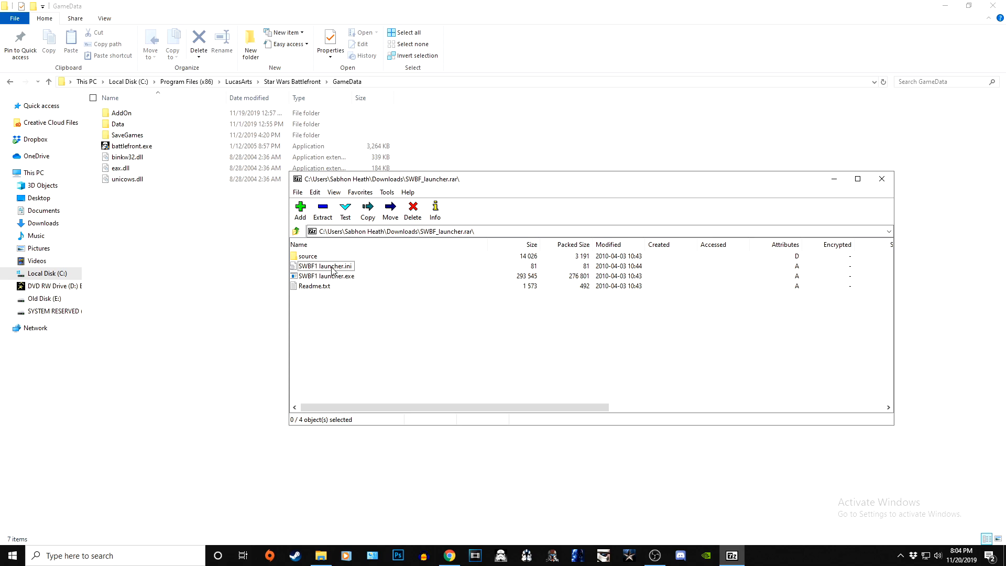
left_click(326, 275)
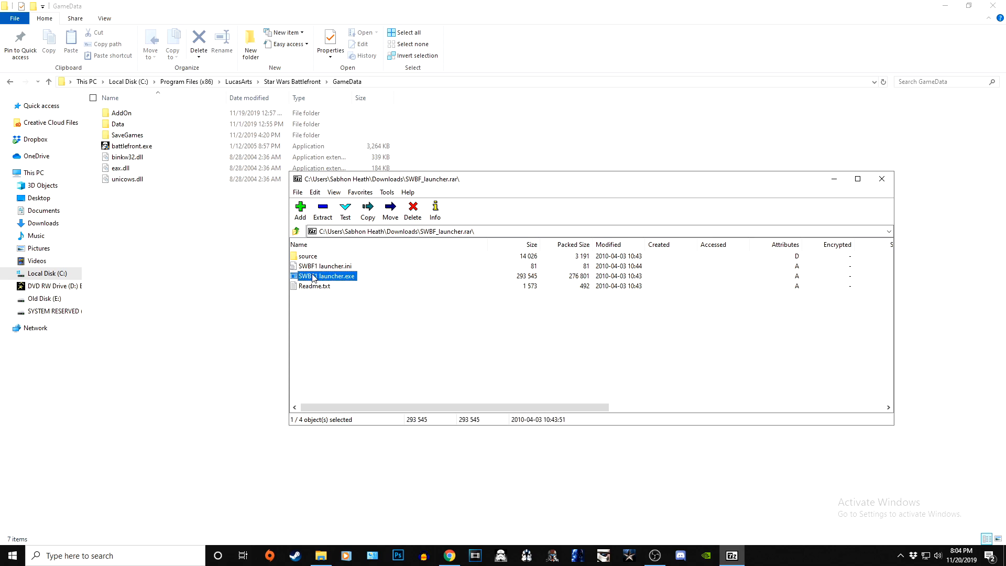
left_click(309, 256)
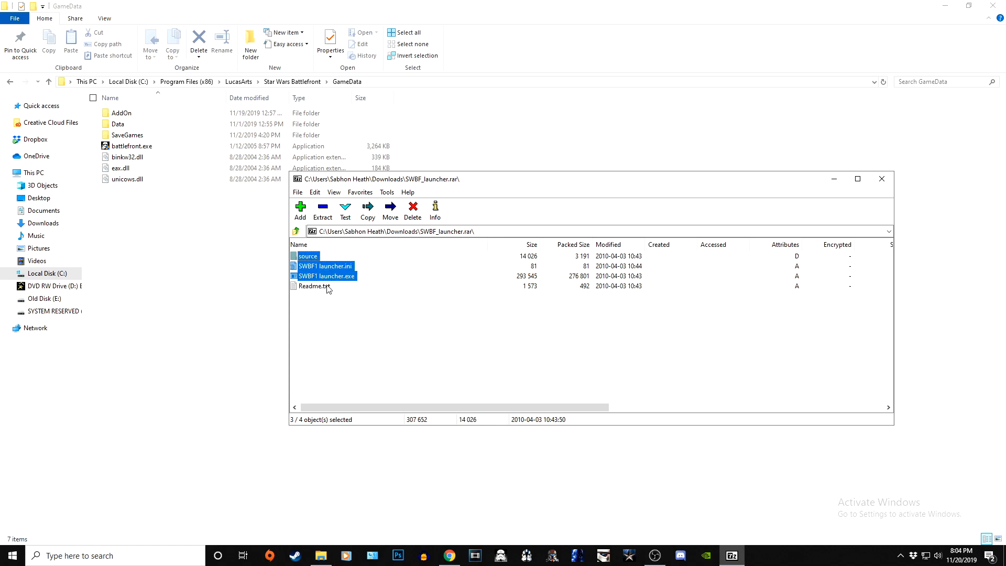
mouse_move(314, 268)
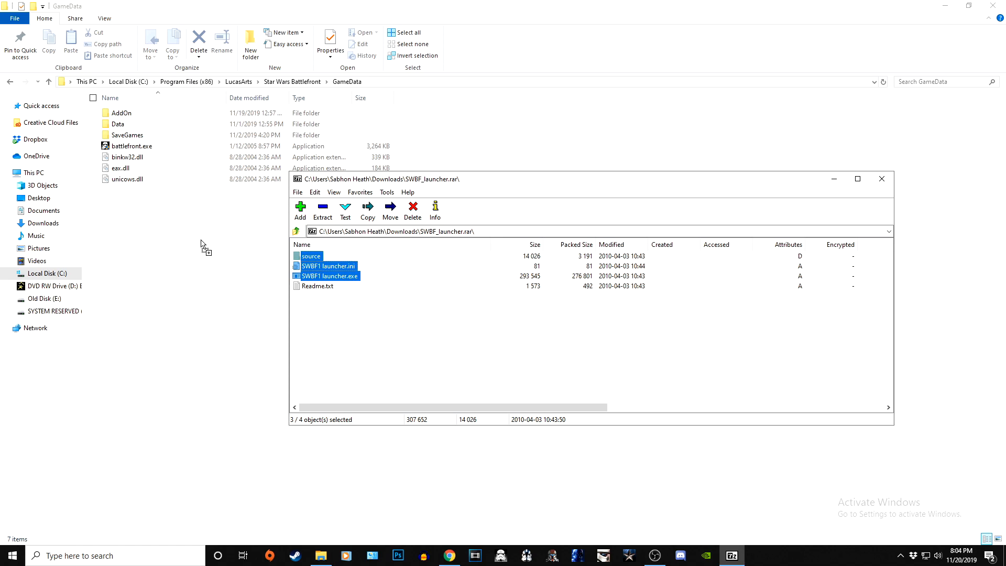
mouse_move(207, 275)
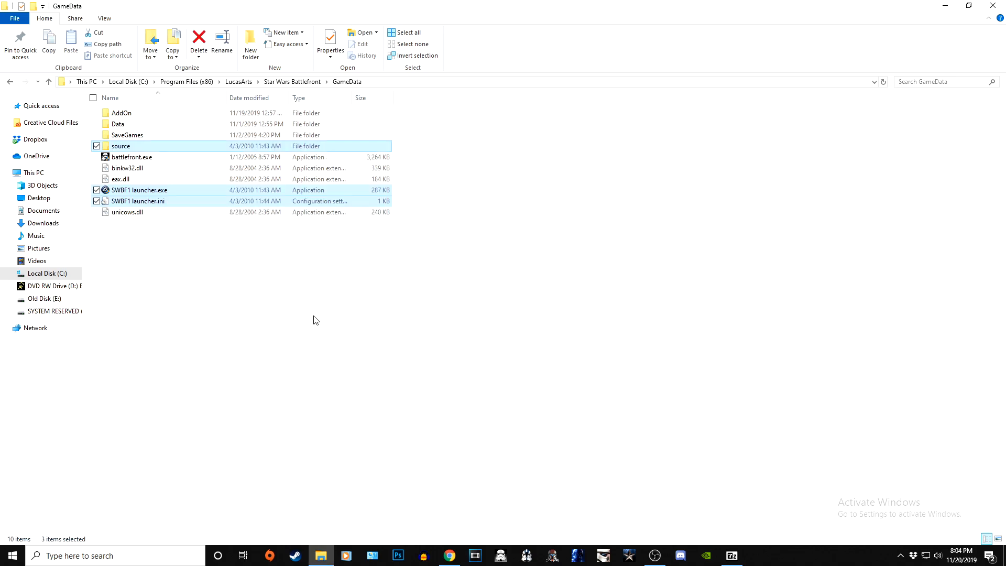
left_click(218, 232)
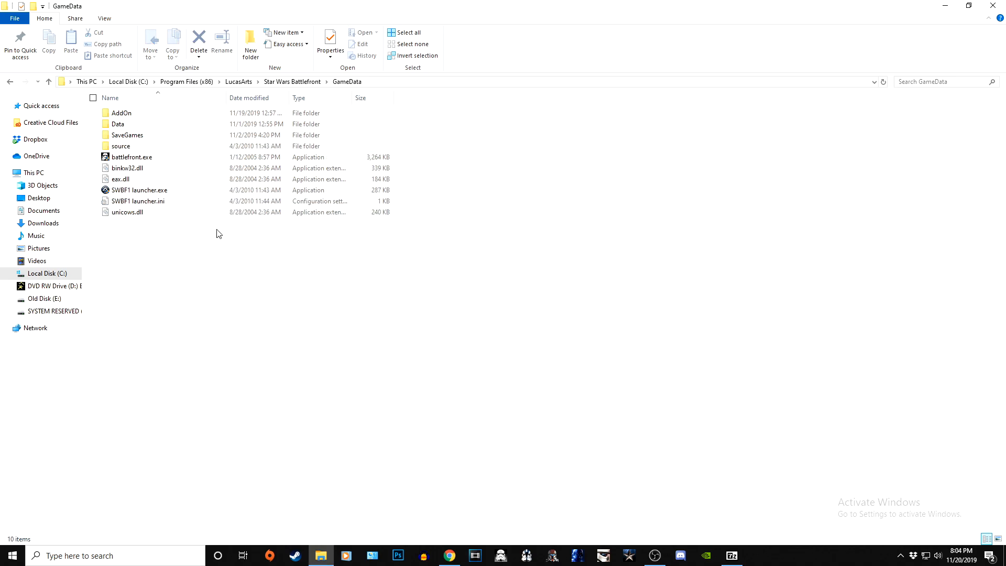
right_click(137, 201)
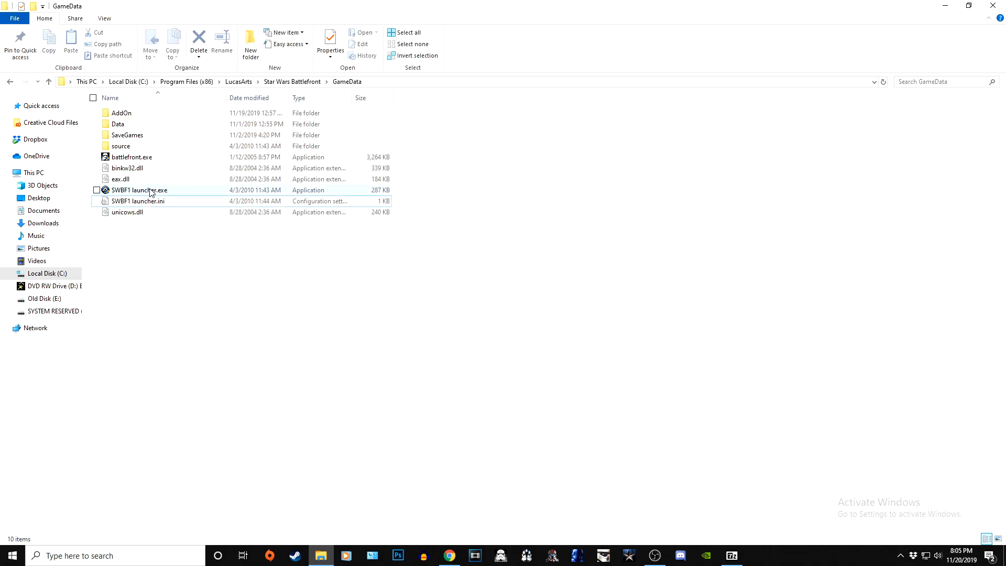
left_click(138, 201)
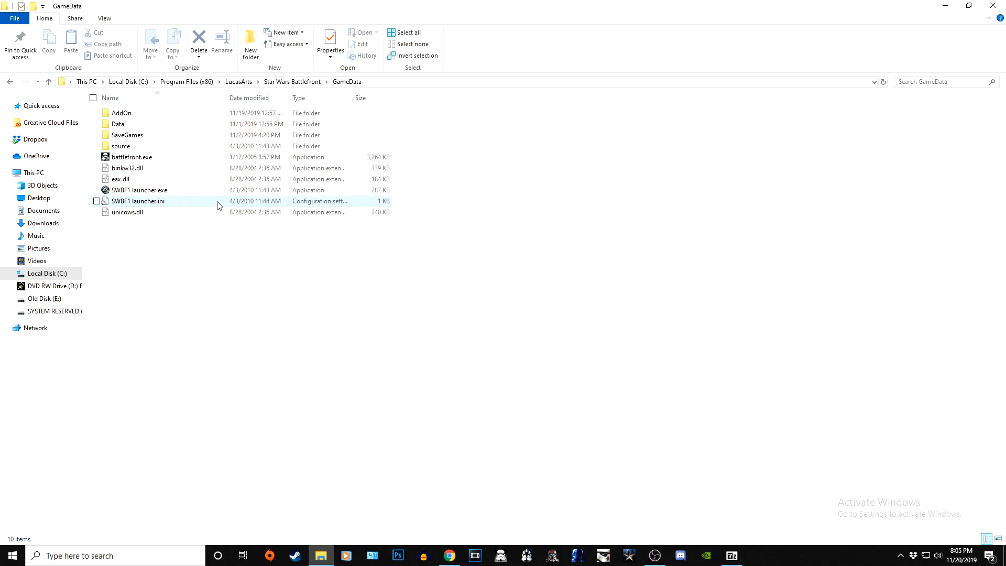
left_click(170, 257)
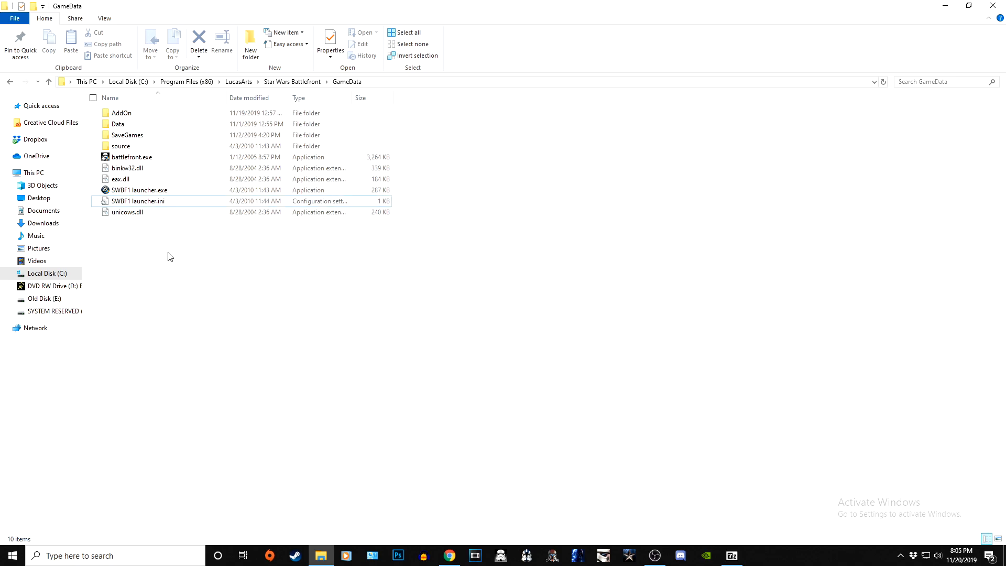
mouse_move(160, 206)
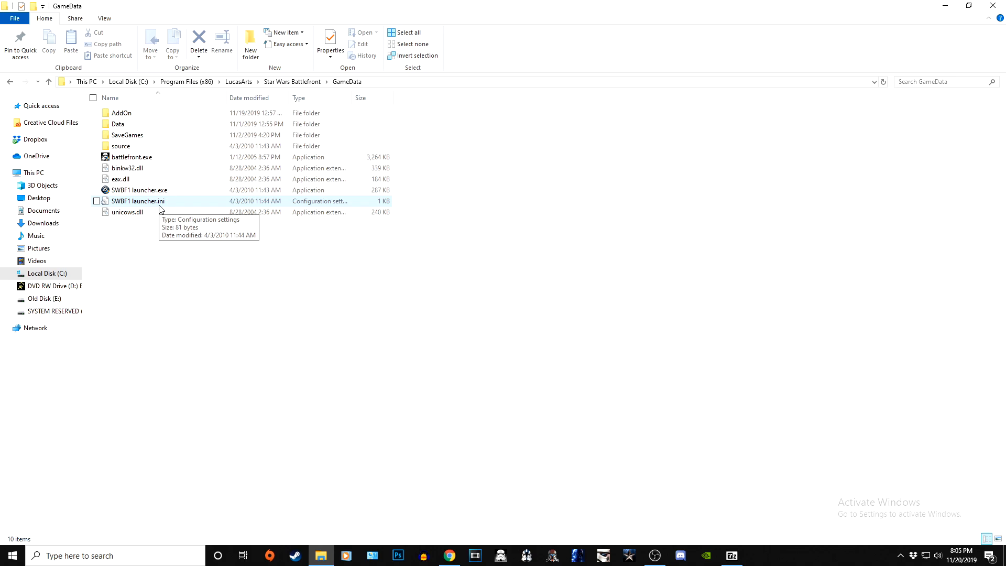
mouse_move(149, 204)
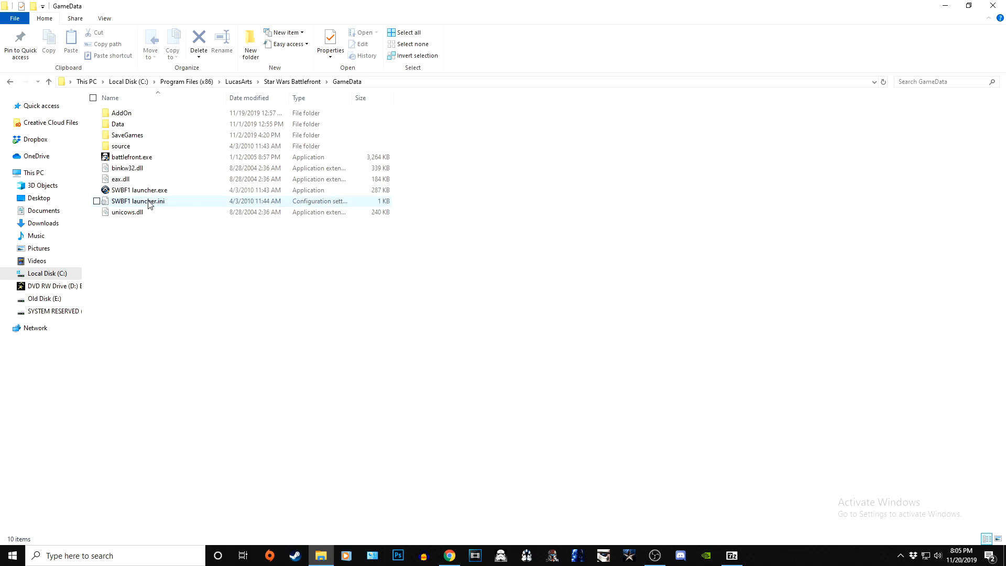
mouse_move(138, 201)
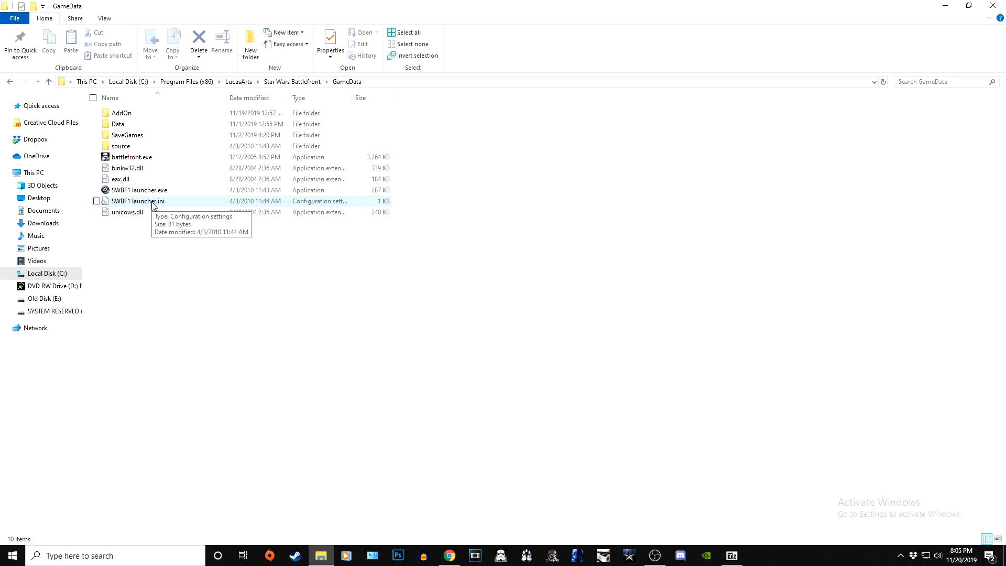
Open SWBF1 launcher.ini with Notepad++ from its context menu
right_click(139, 202)
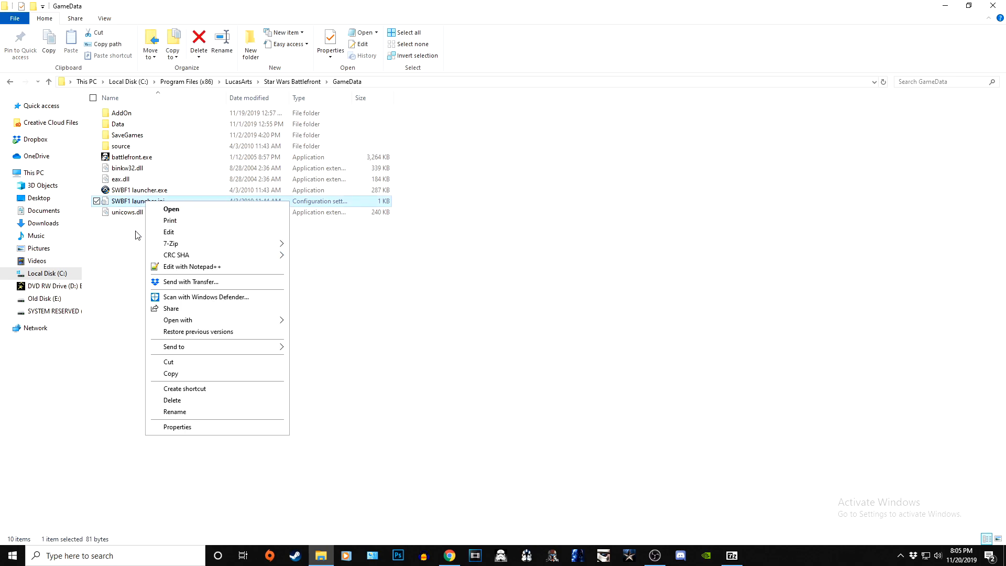
mouse_move(230, 275)
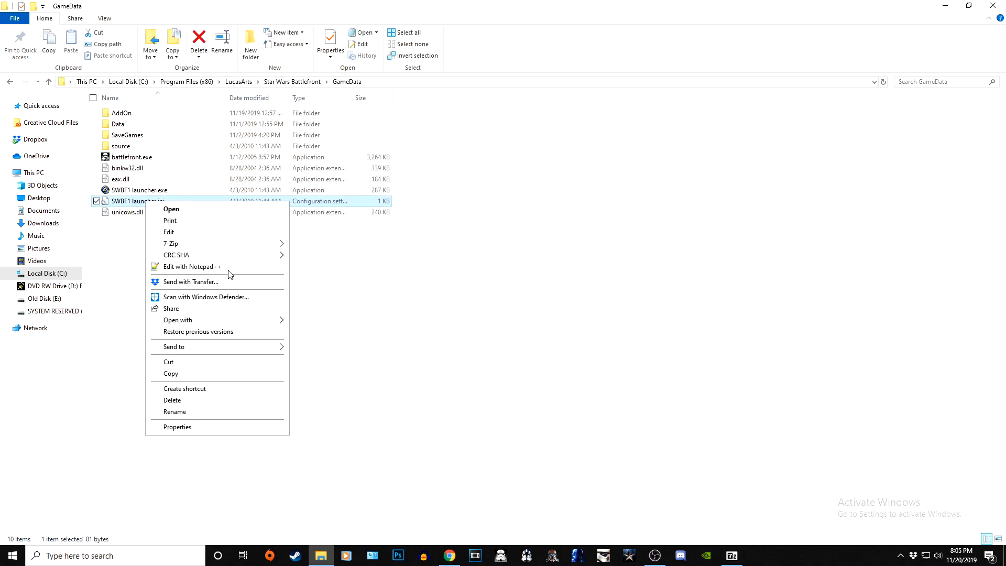
mouse_move(127, 210)
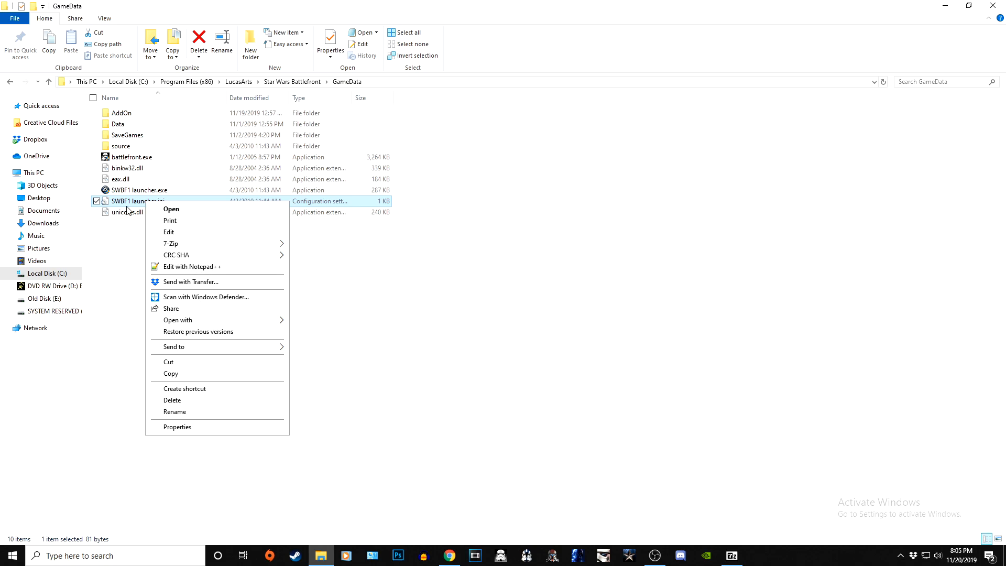
mouse_move(159, 254)
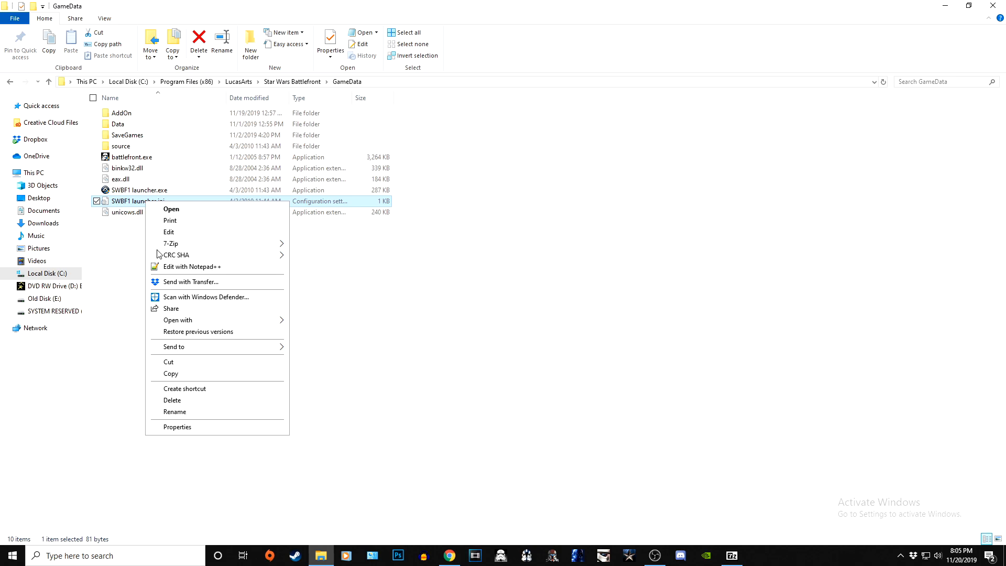
mouse_move(210, 269)
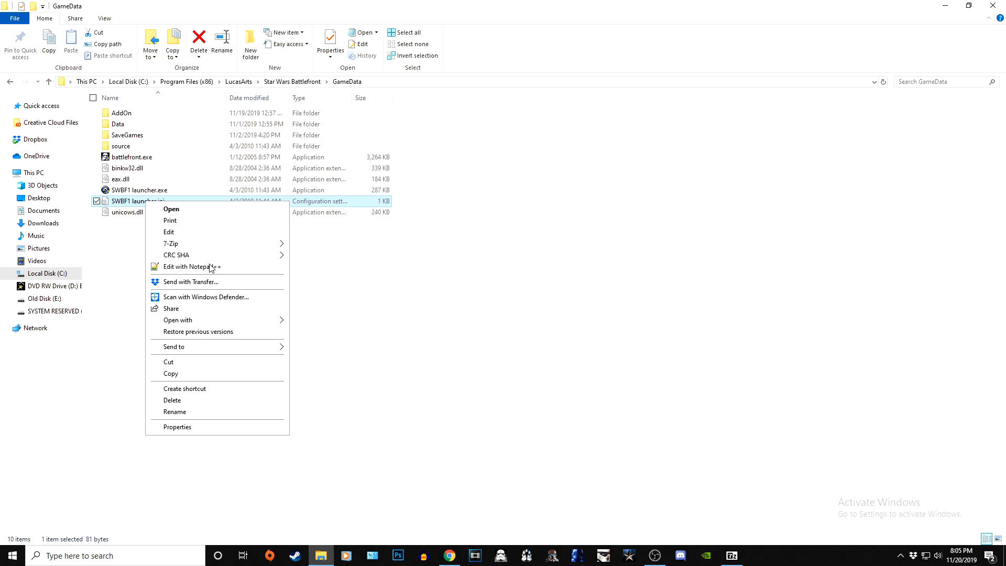
mouse_move(203, 272)
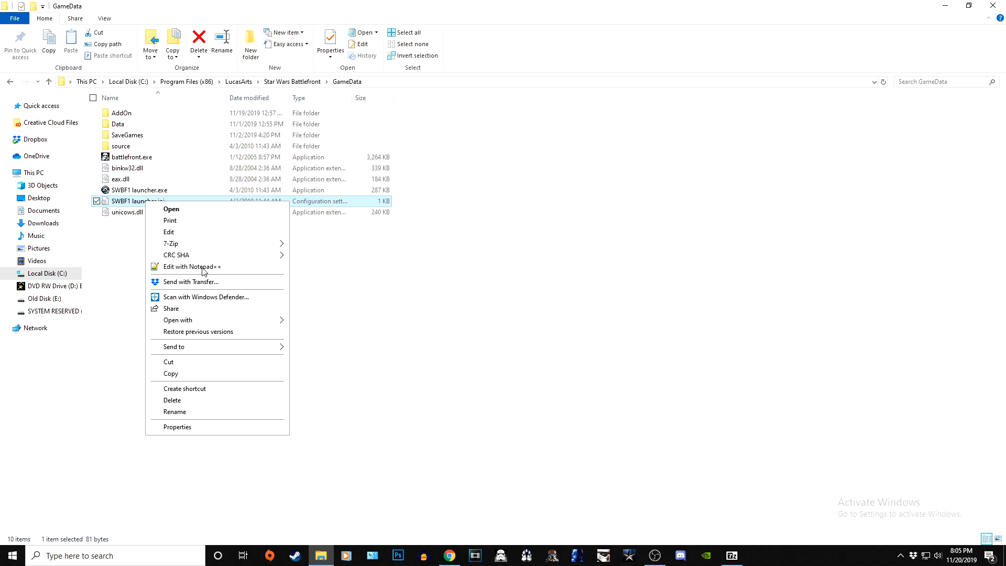
left_click(191, 267)
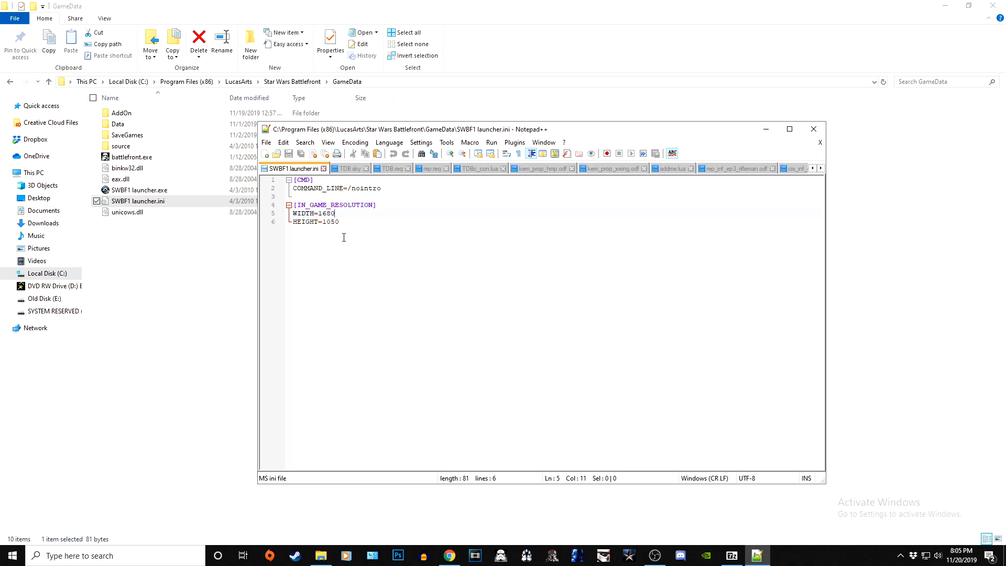
mouse_move(344, 233)
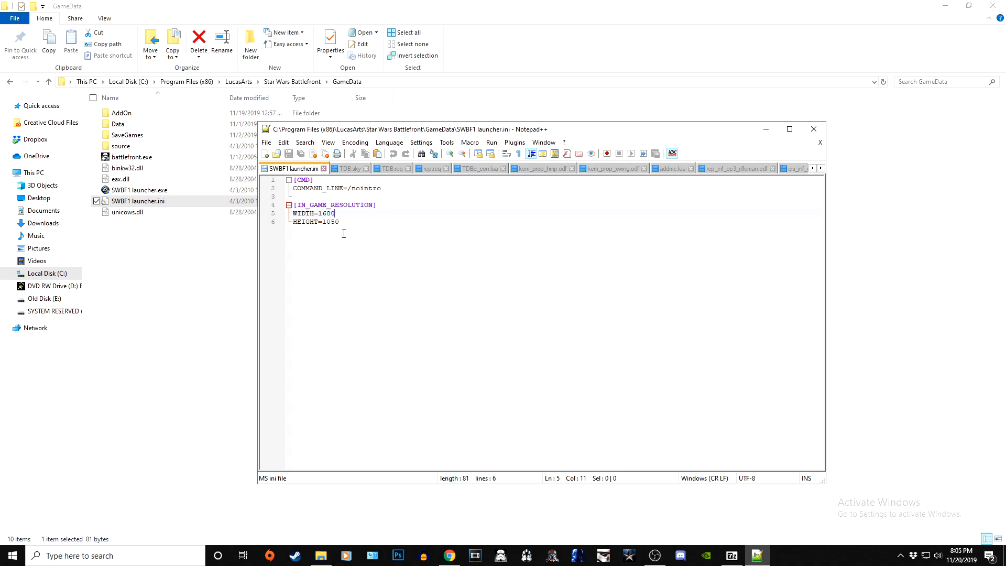
mouse_move(793, 191)
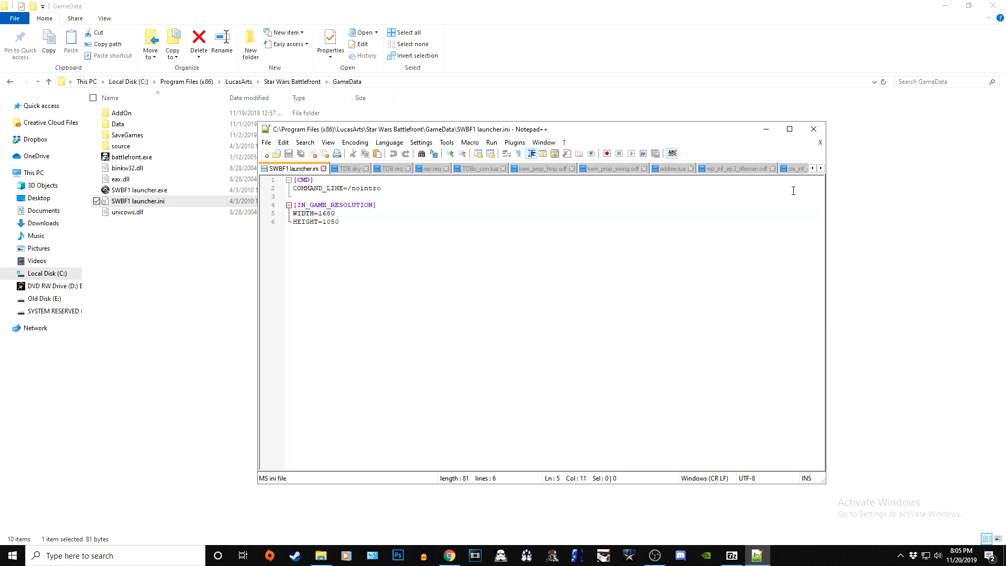
mouse_move(765, 129)
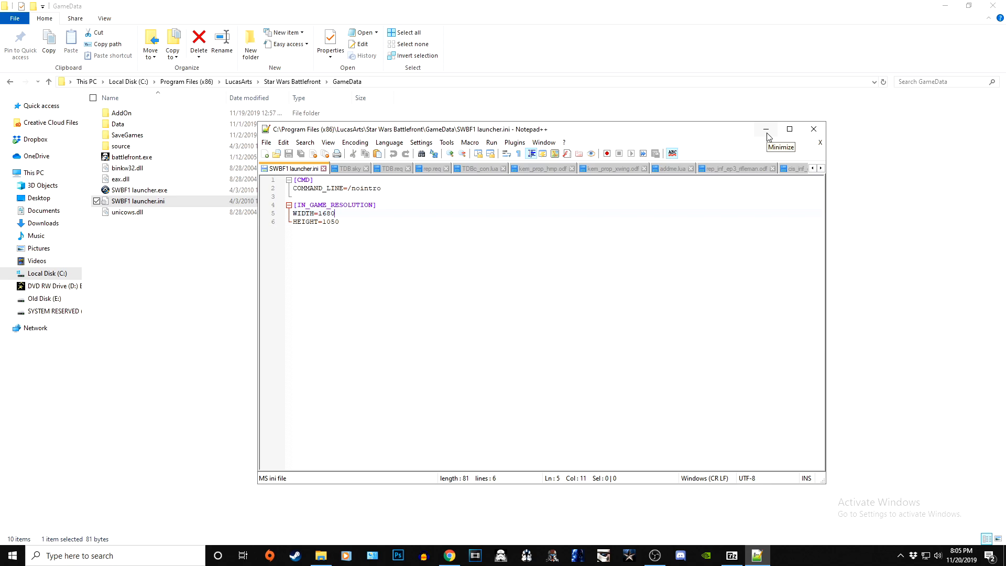
mouse_move(788, 90)
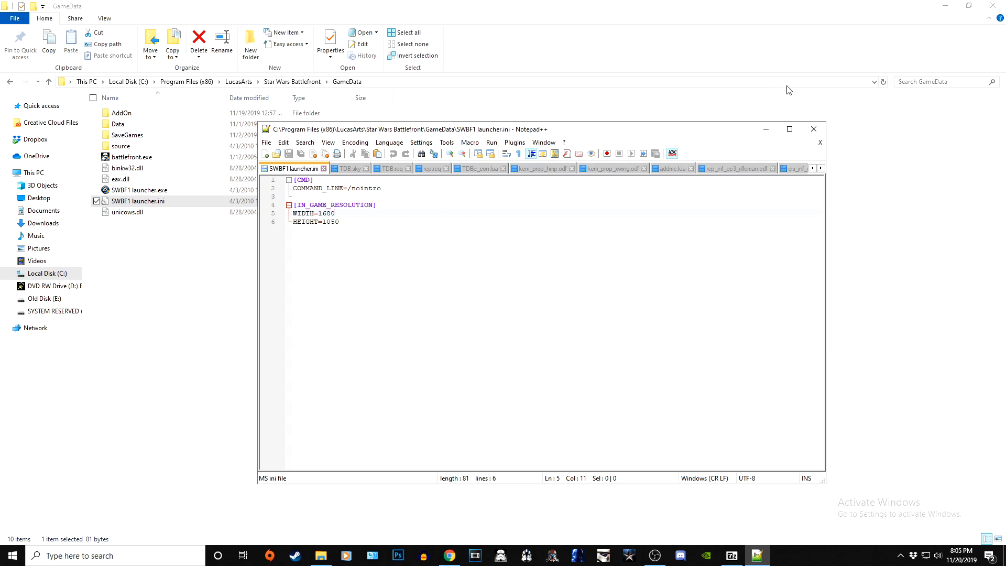
mouse_move(768, 139)
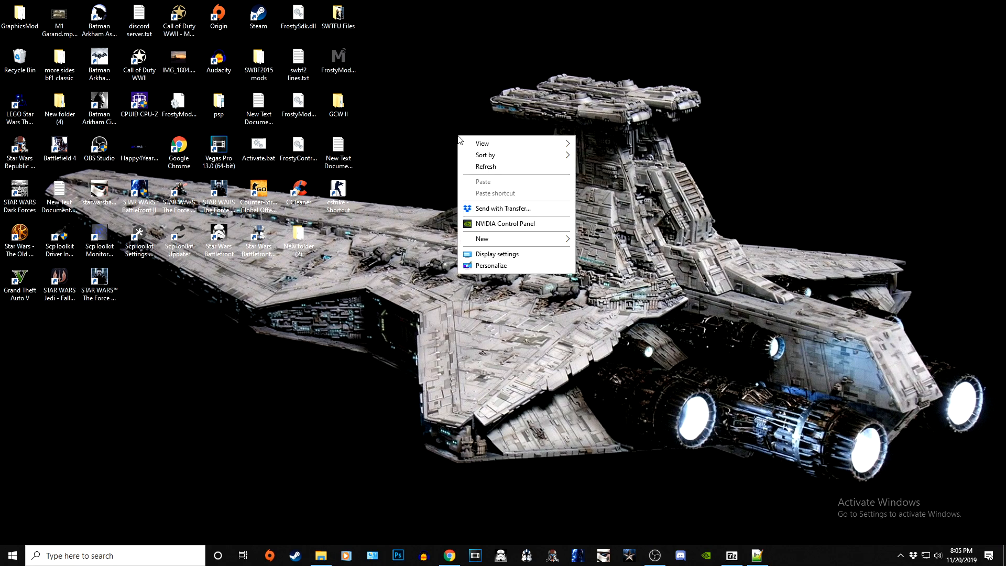
mouse_move(487, 260)
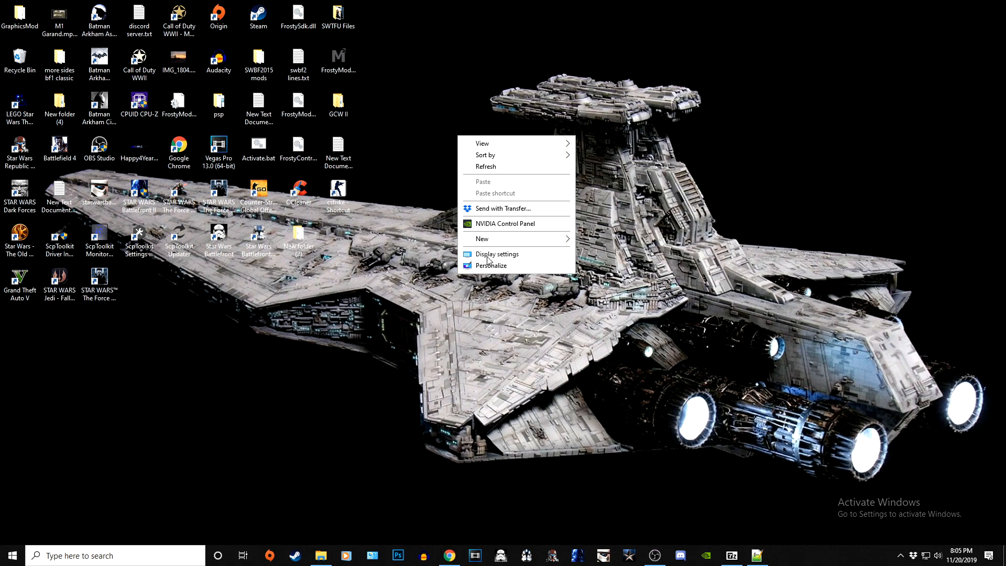
mouse_move(474, 259)
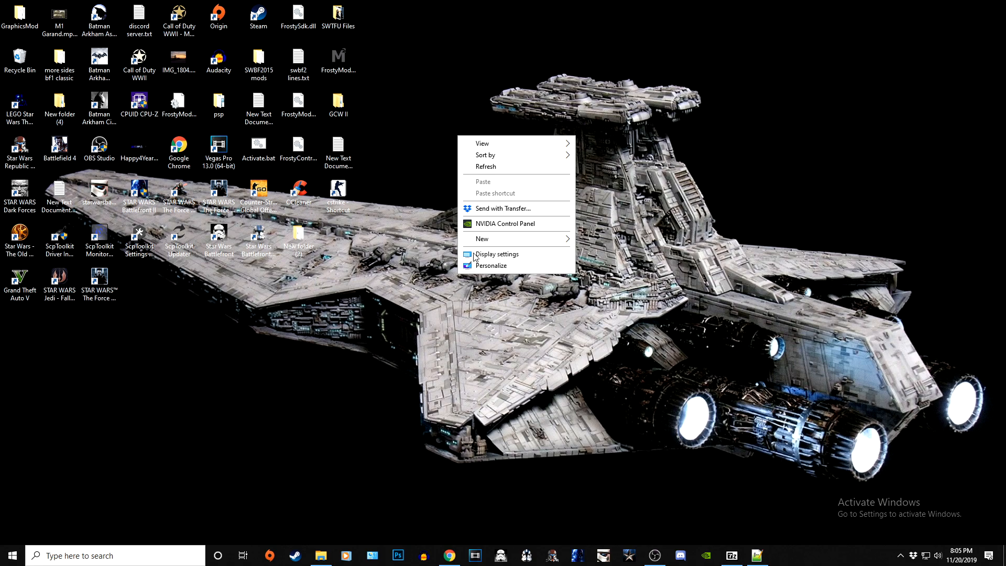
Check the Display resolution value, 1920 × 1080, in Windows Settings and leave
left_click(495, 254)
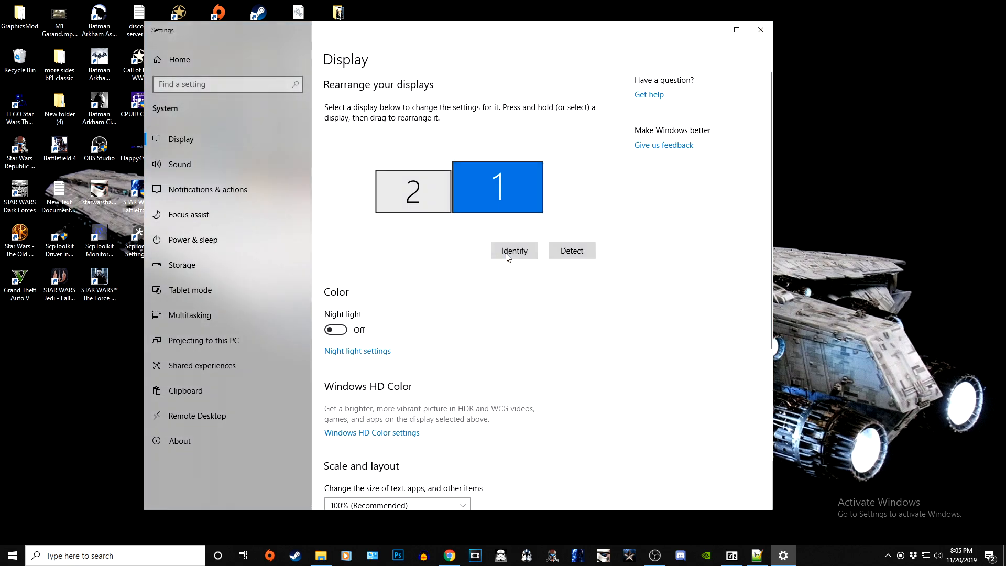
scroll("down", 3)
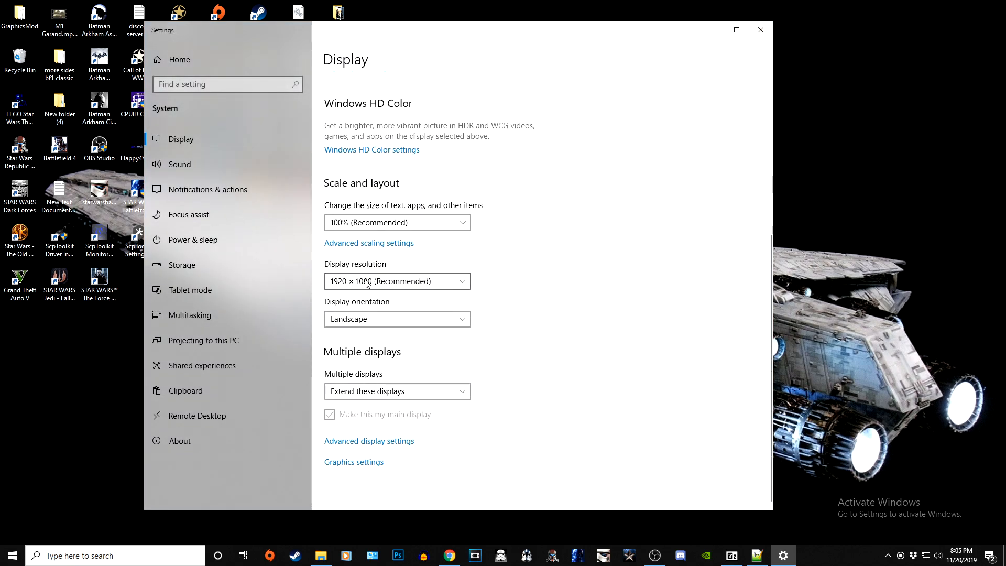
mouse_move(370, 288)
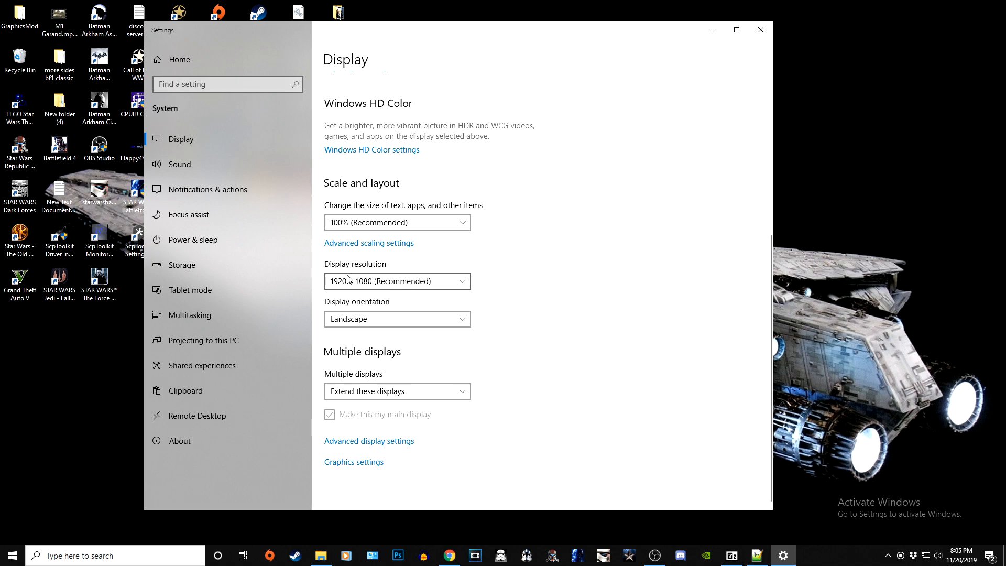
left_click(397, 281)
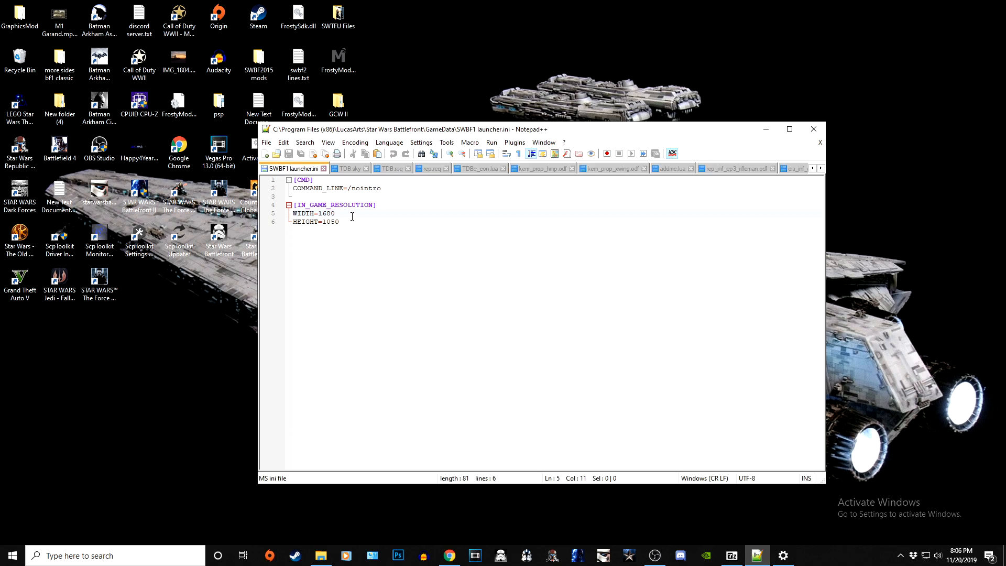
Change WIDTH to 1920 and HEIGHT to 1080 in SWBF1 launcher.ini and save it
key("BackSpace")
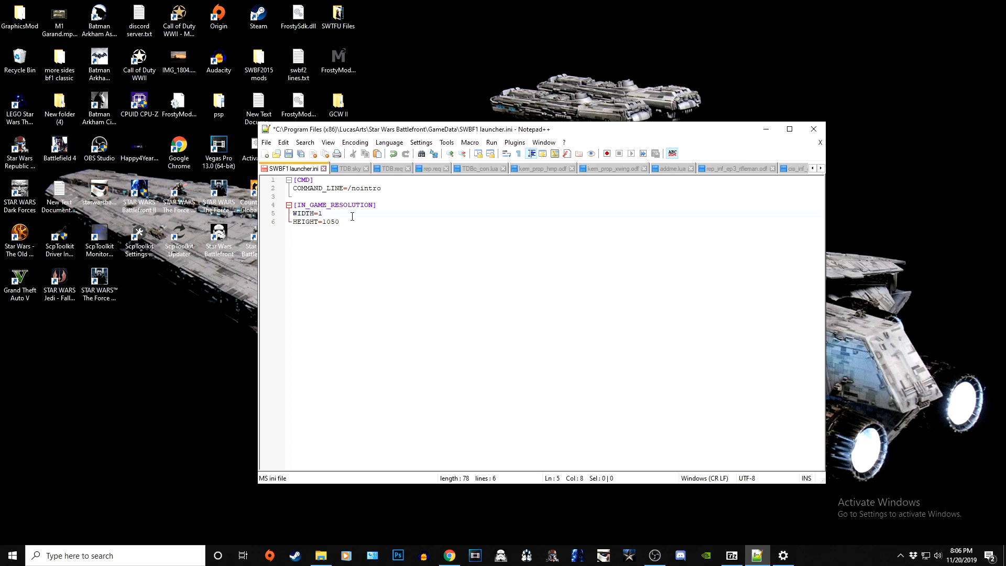
type("920")
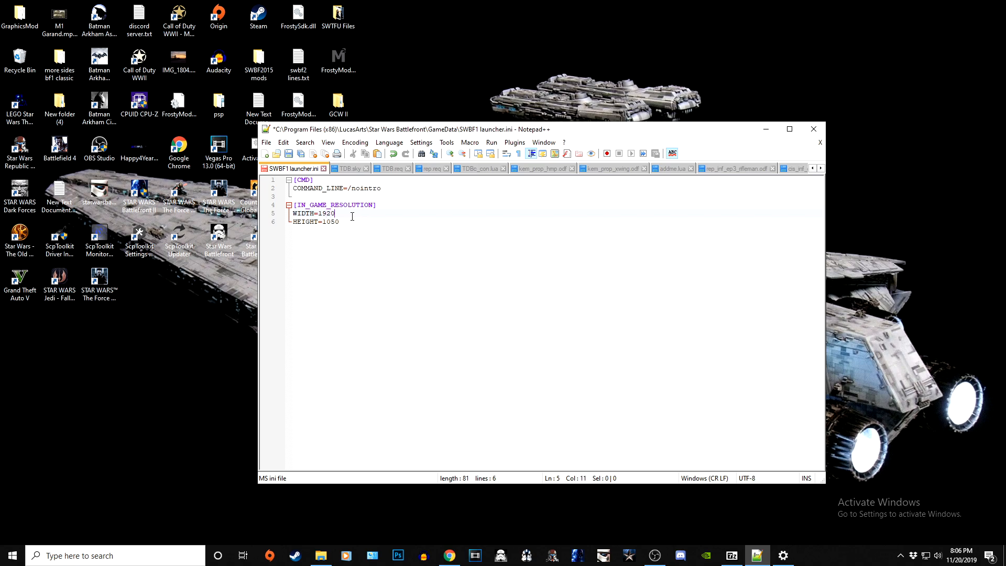
left_click(338, 222)
type("8")
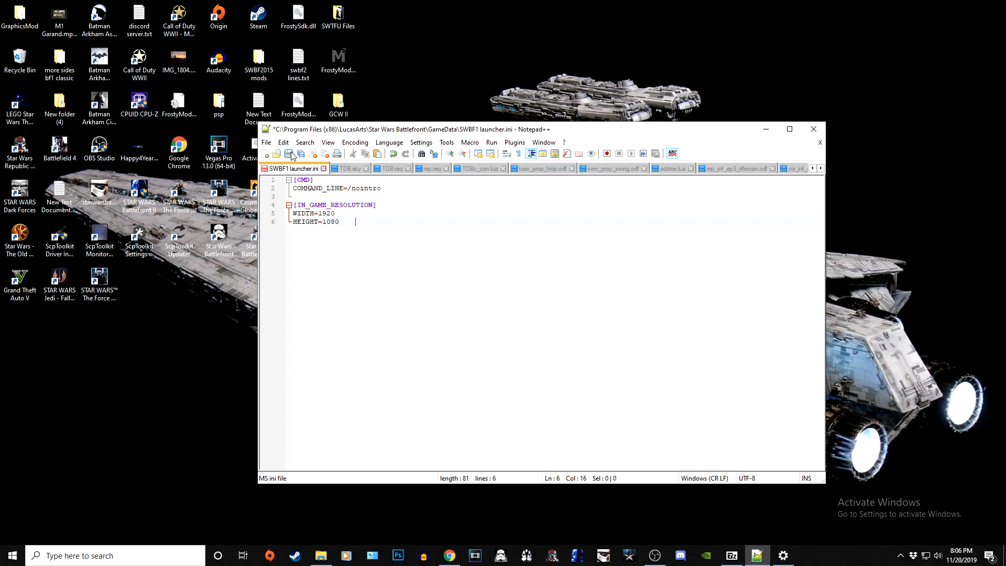
left_click(289, 153)
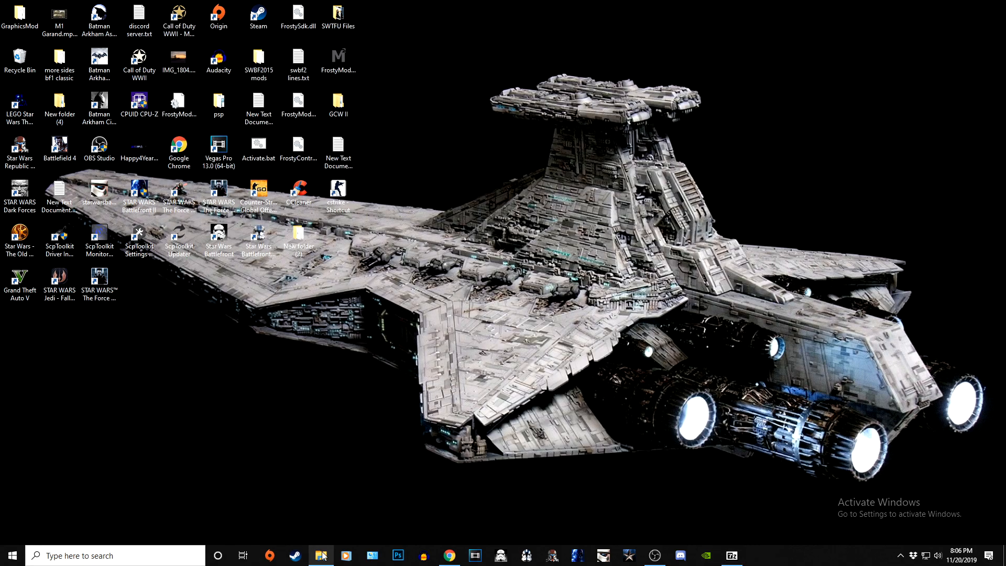
Run SWBF1 launcher.exe from the GameData folder to start Battlefront
left_click(321, 555)
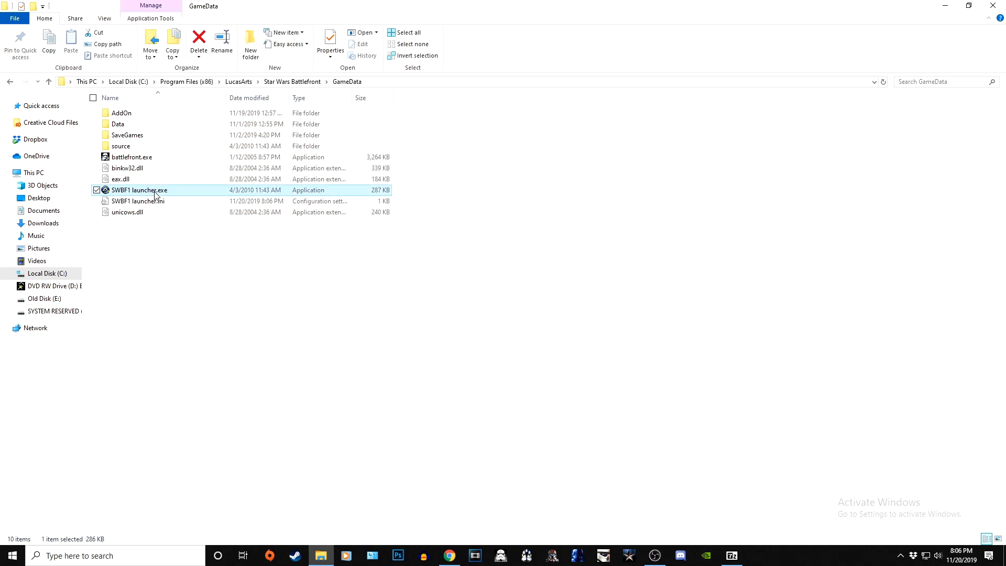
mouse_move(139, 190)
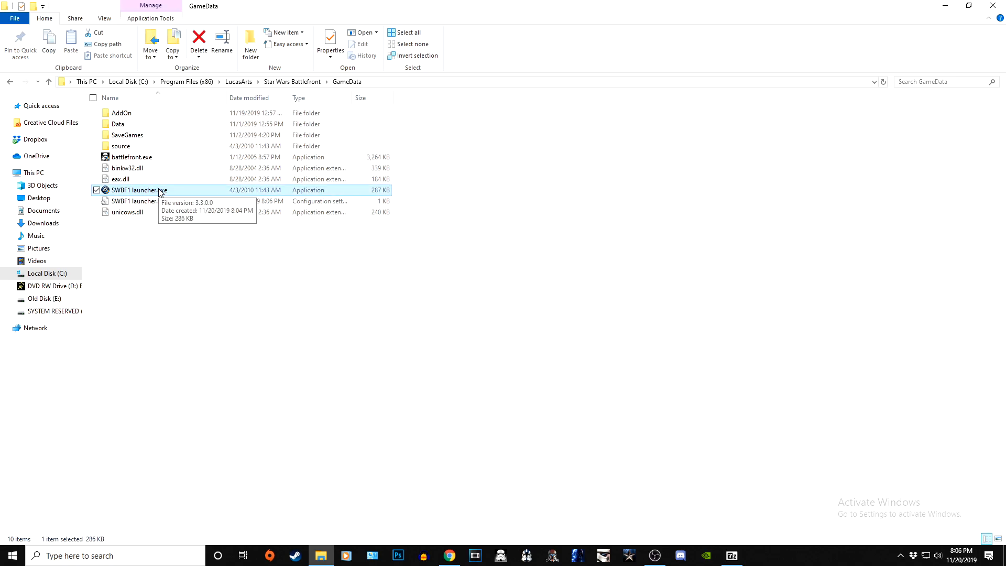
mouse_move(176, 193)
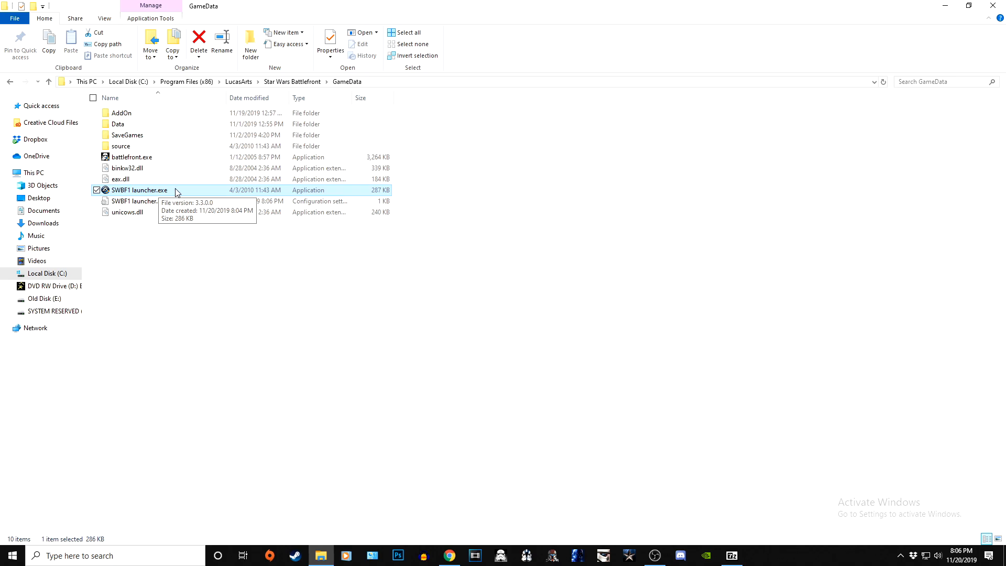
mouse_move(345, 304)
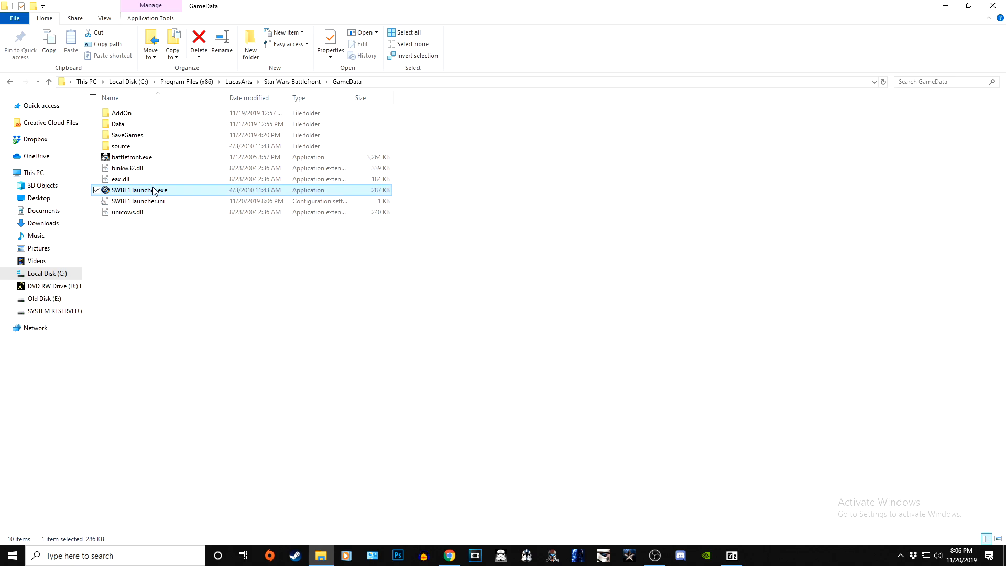
mouse_move(140, 190)
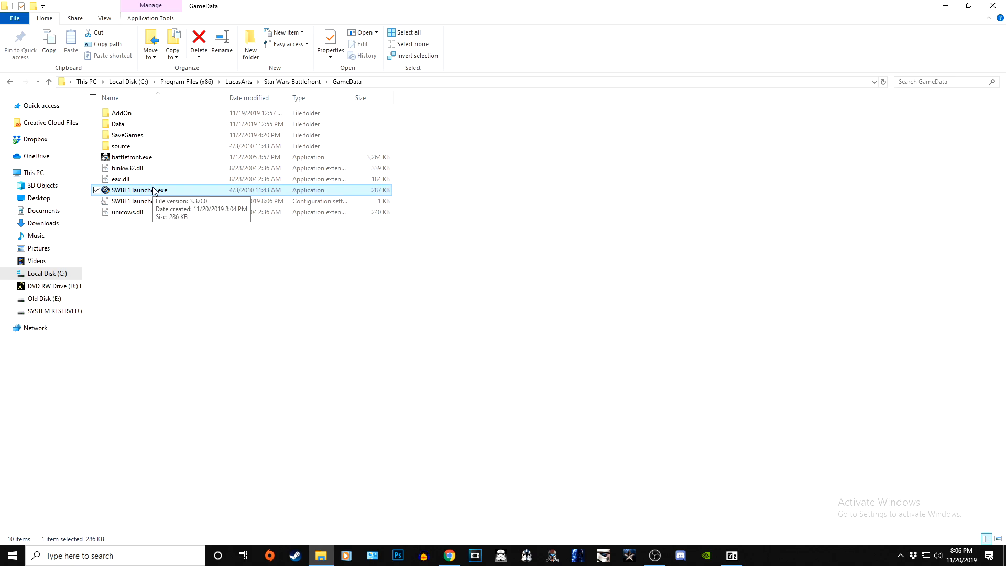
mouse_move(176, 193)
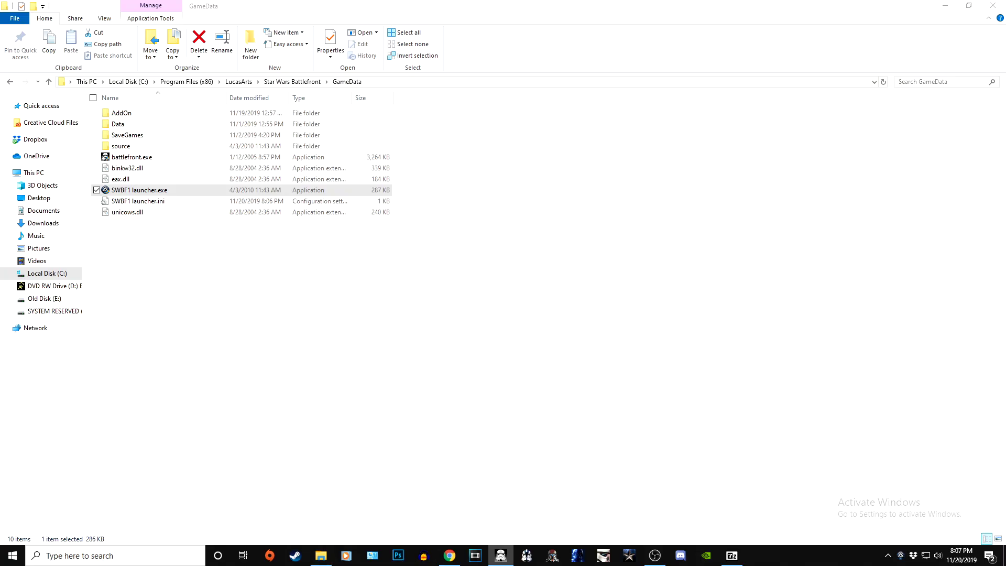
double_click(139, 190)
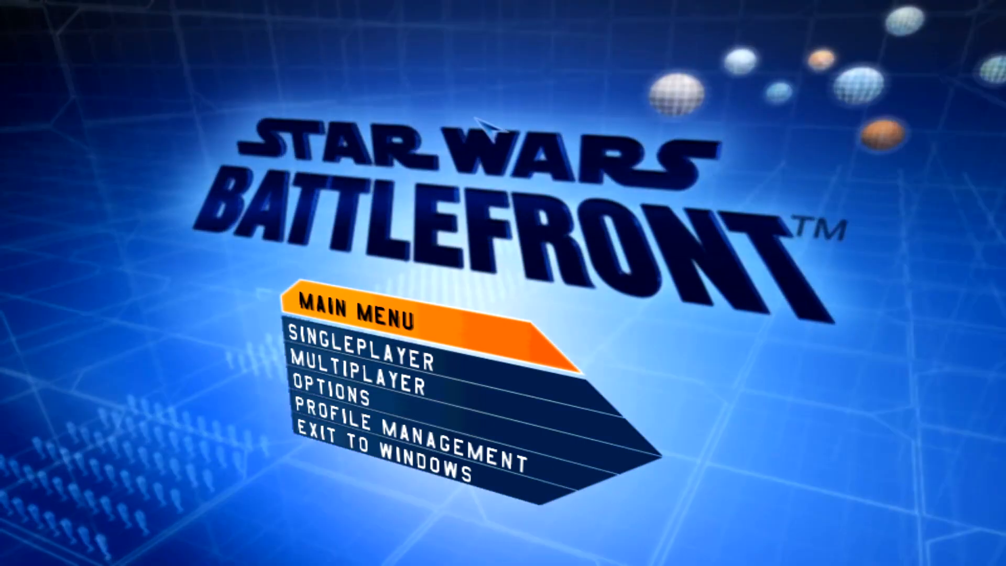
mouse_move(326, 113)
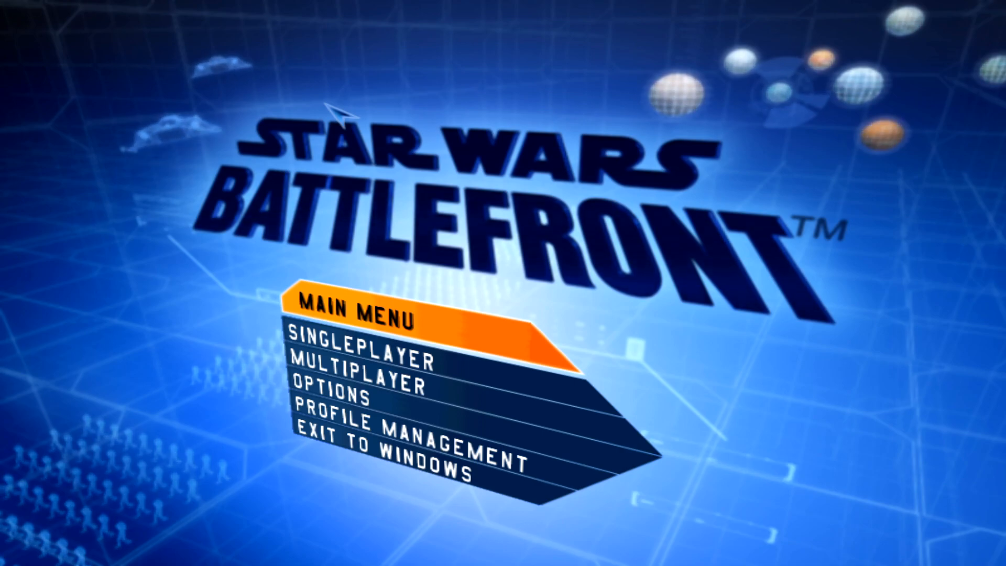
mouse_move(636, 385)
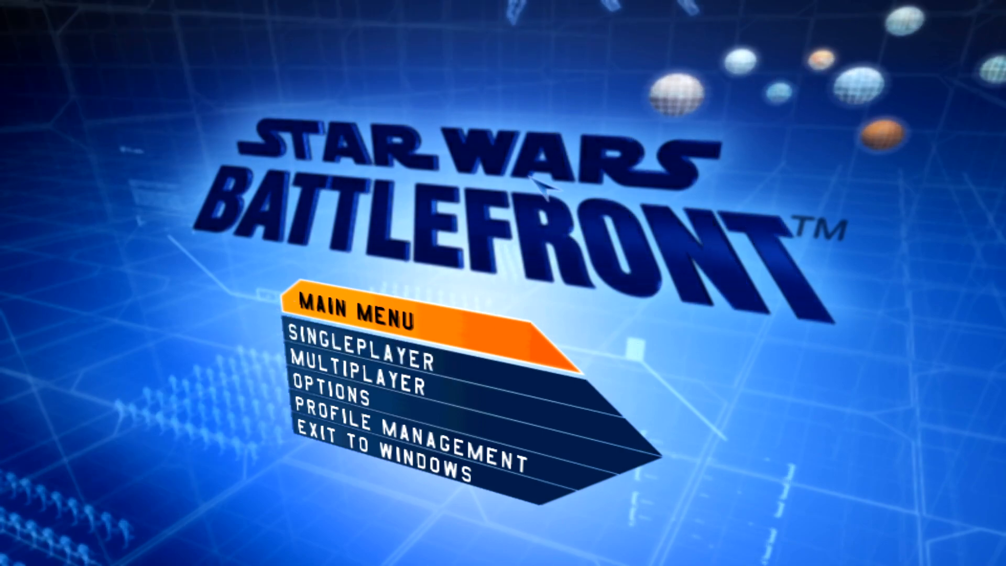
Set the in-game resolution to 1280 x 1024 in Video Options and accept it
left_click(332, 397)
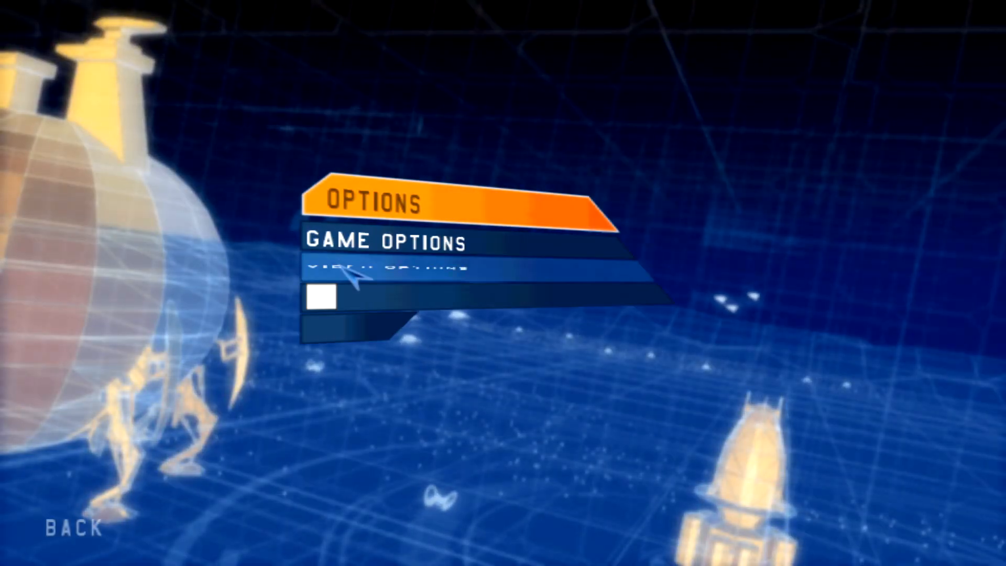
left_click(385, 269)
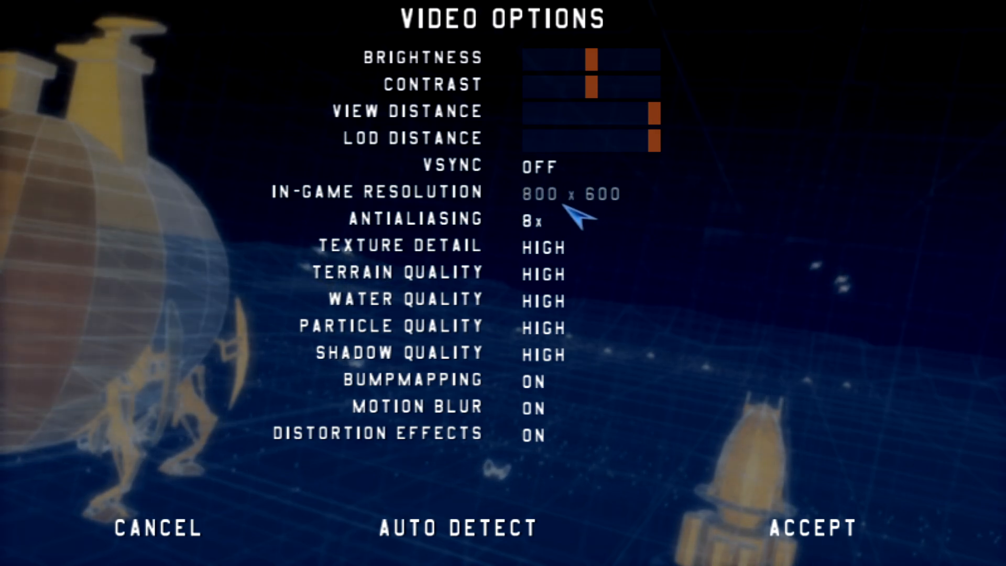
left_click(570, 193)
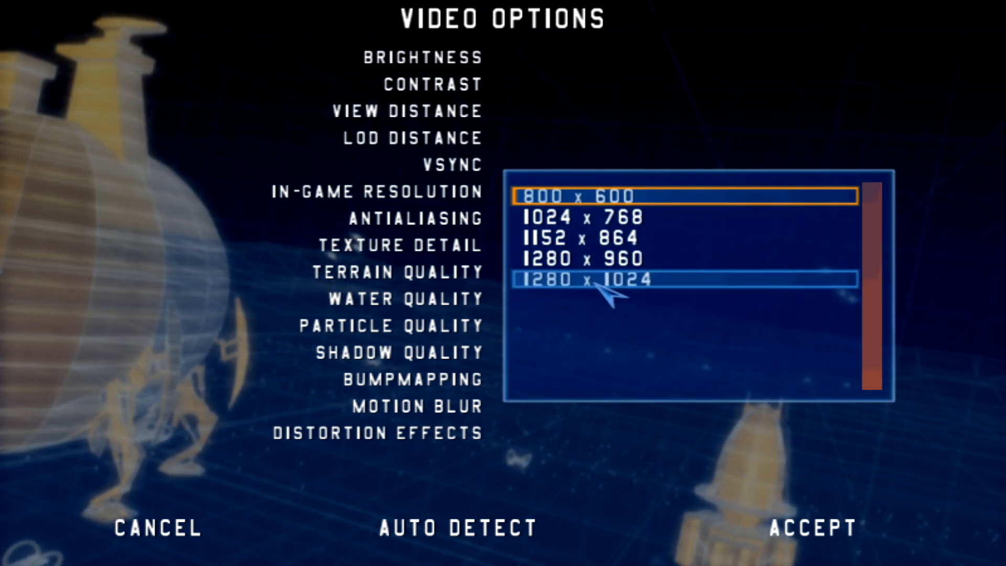
mouse_move(629, 306)
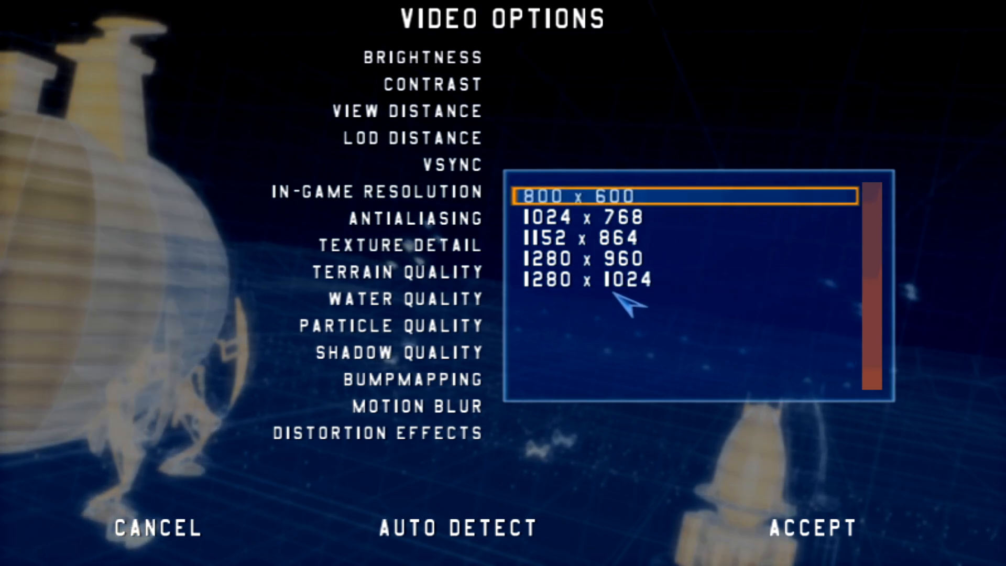
left_click(584, 279)
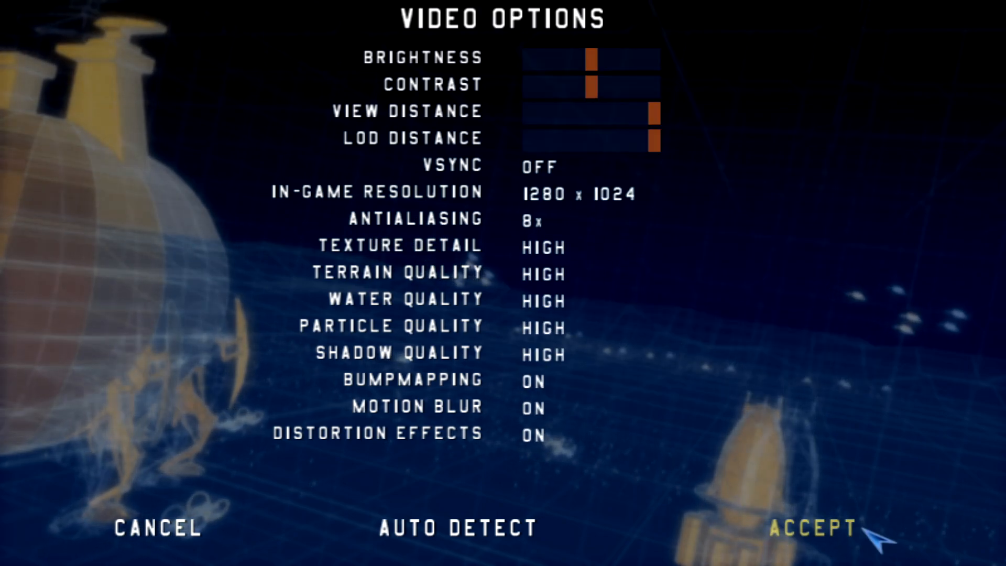
left_click(813, 527)
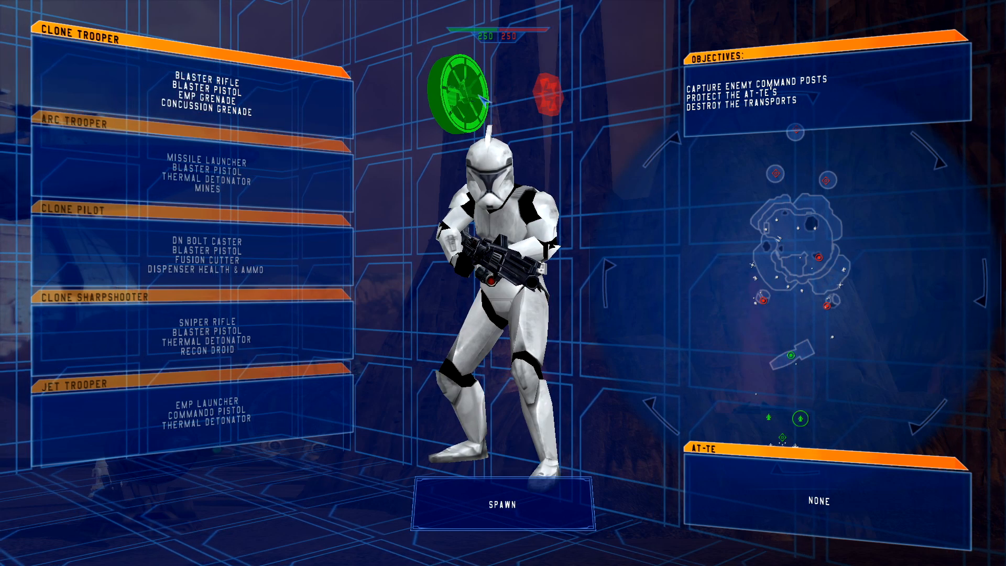
Spawn into the match on the rocky desert map
left_click(502, 504)
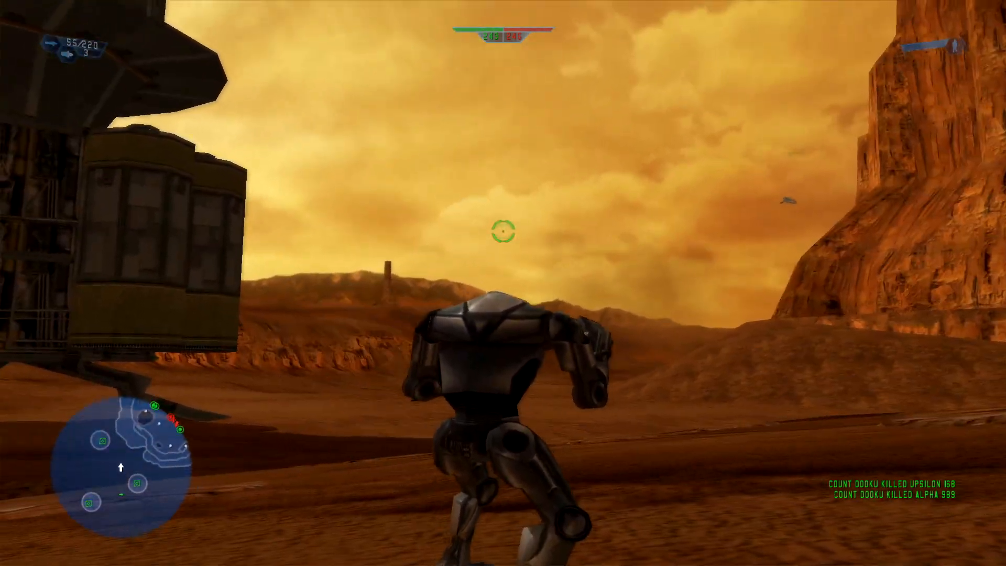
mouse_move(503, 230)
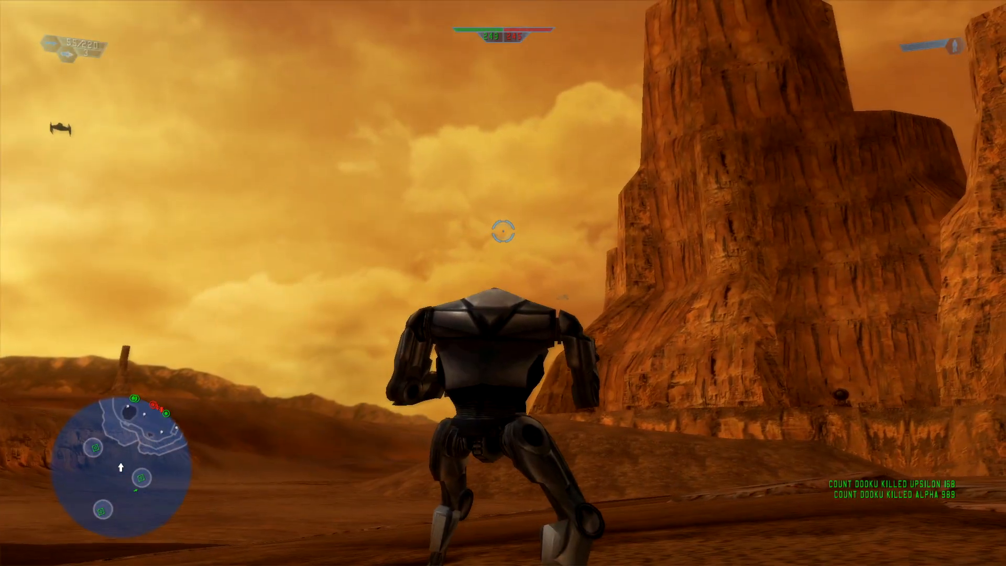